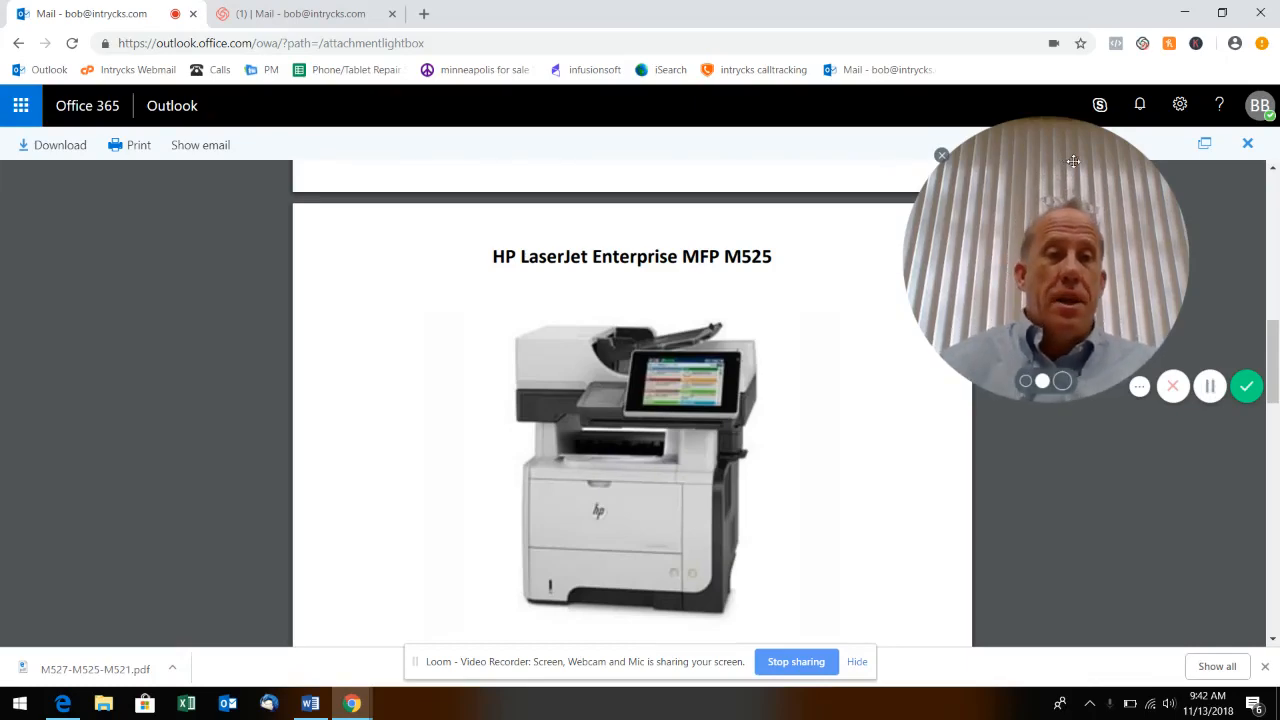
scroll("down", 3)
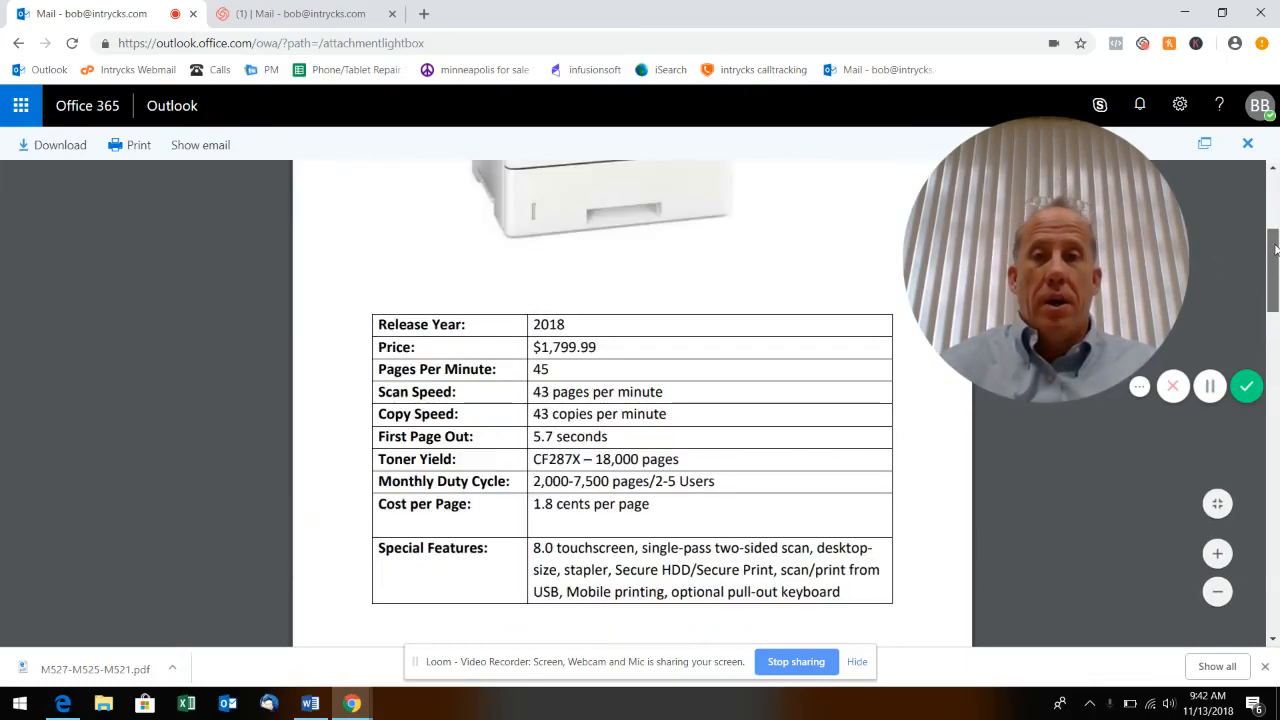
scroll("up", 3)
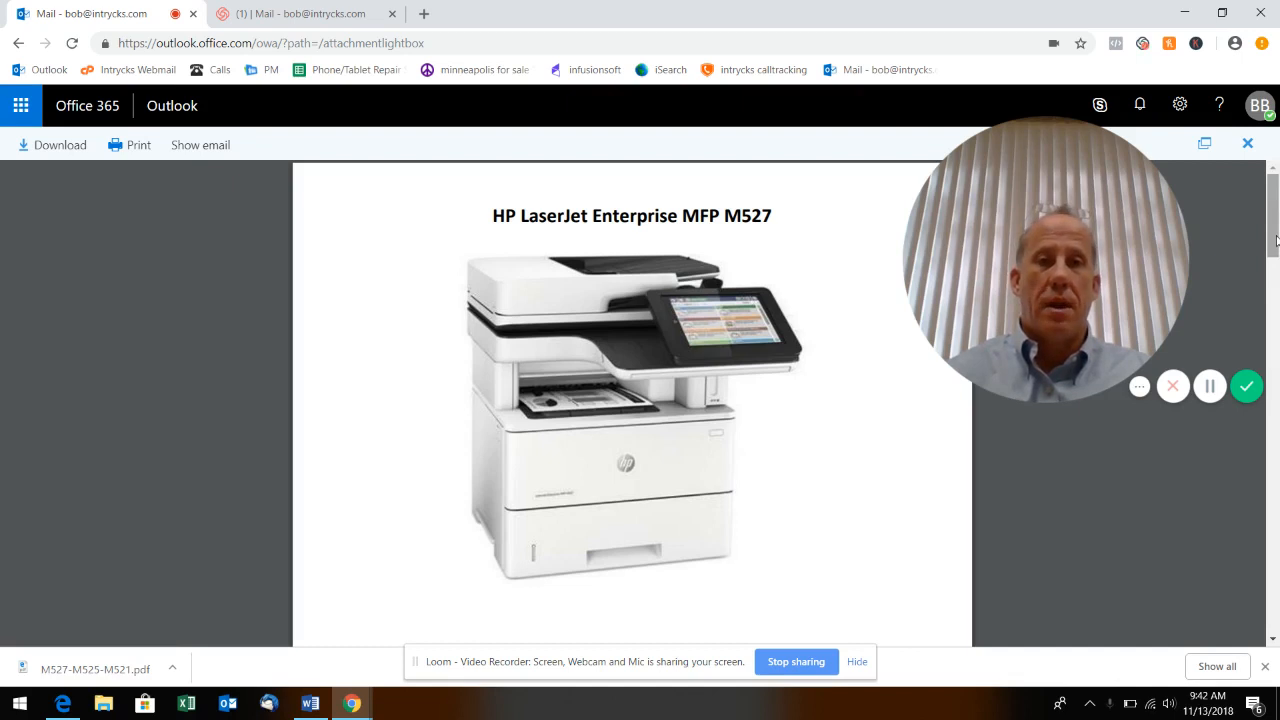
scroll("down", 3)
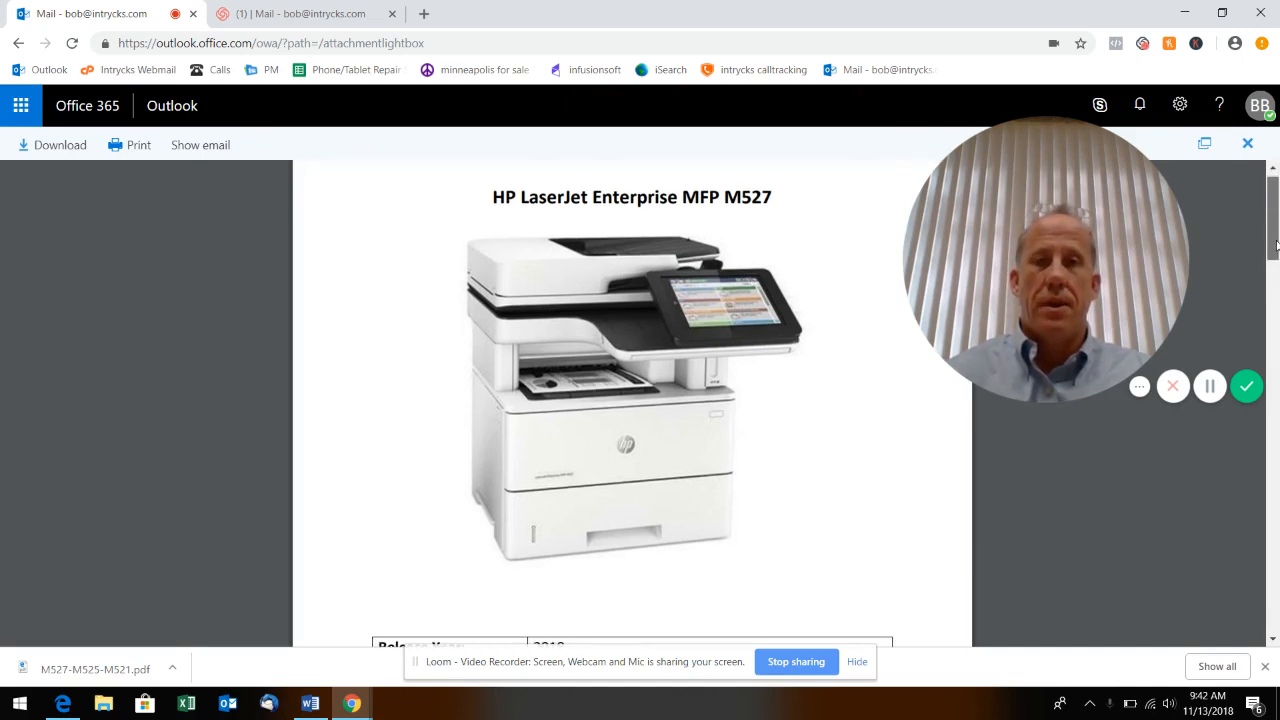
scroll("down", 3)
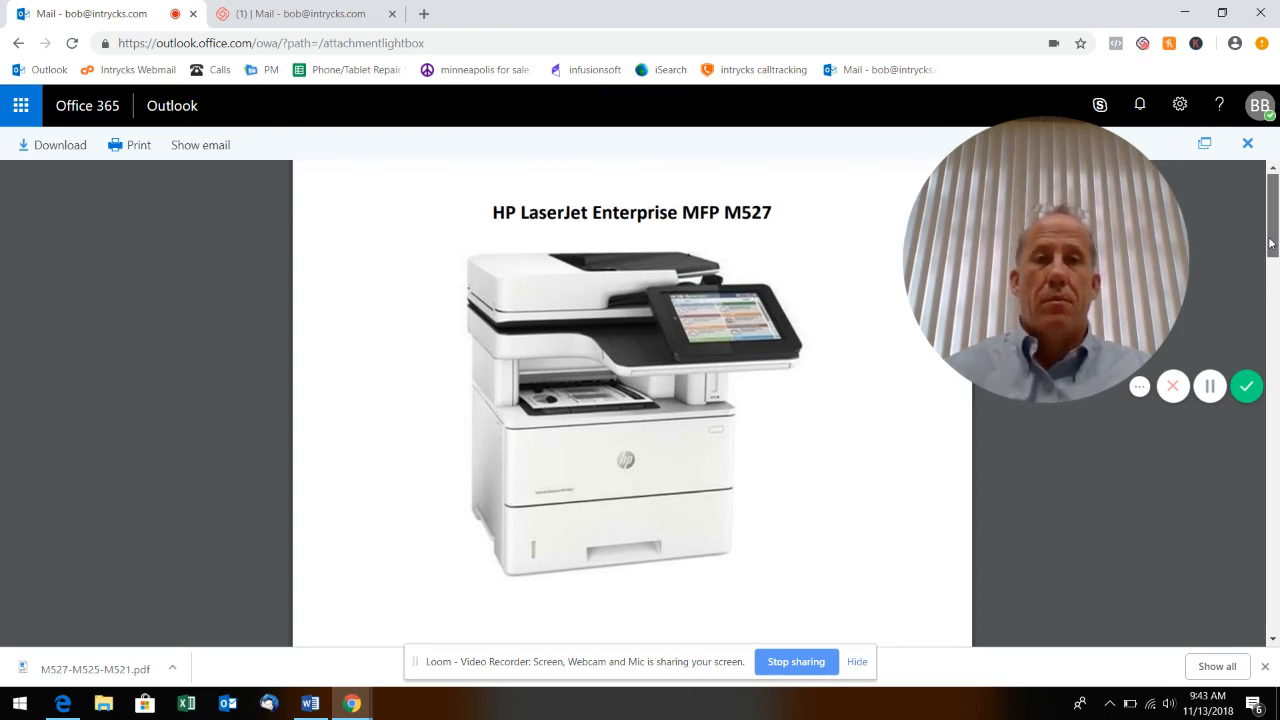
scroll("down", 3)
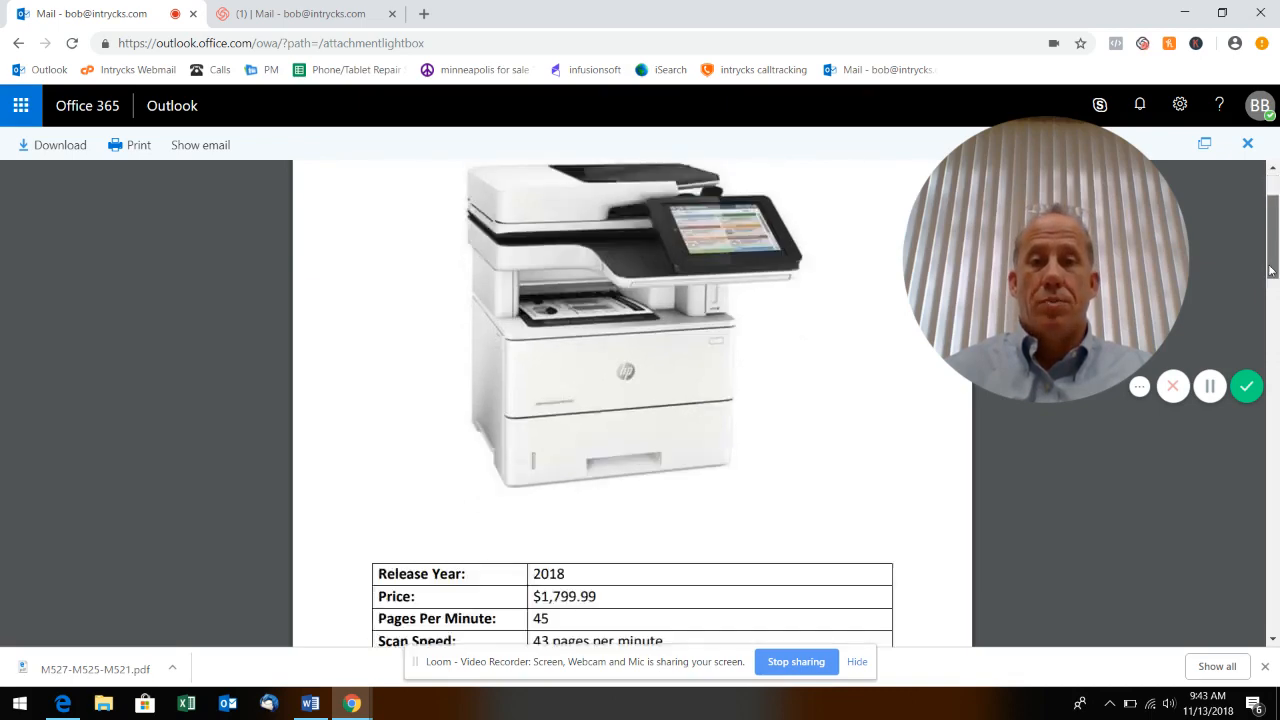
scroll("up", 3)
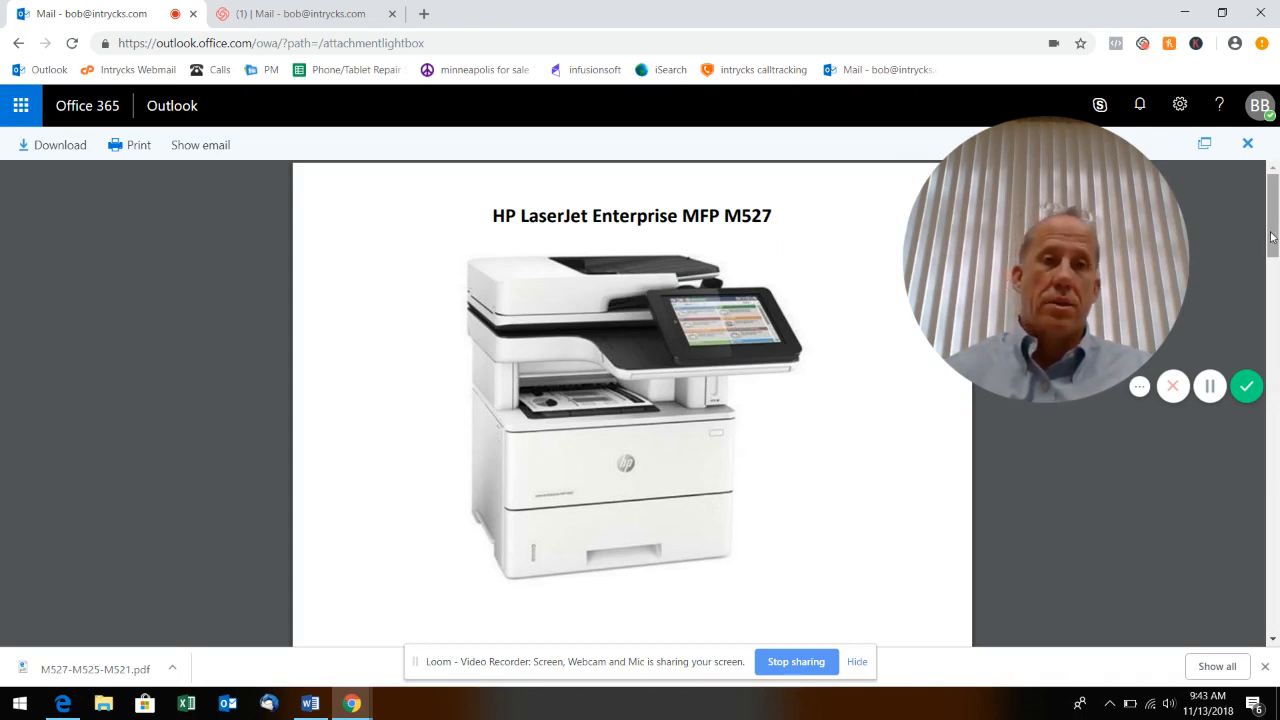
mouse_move(1110, 502)
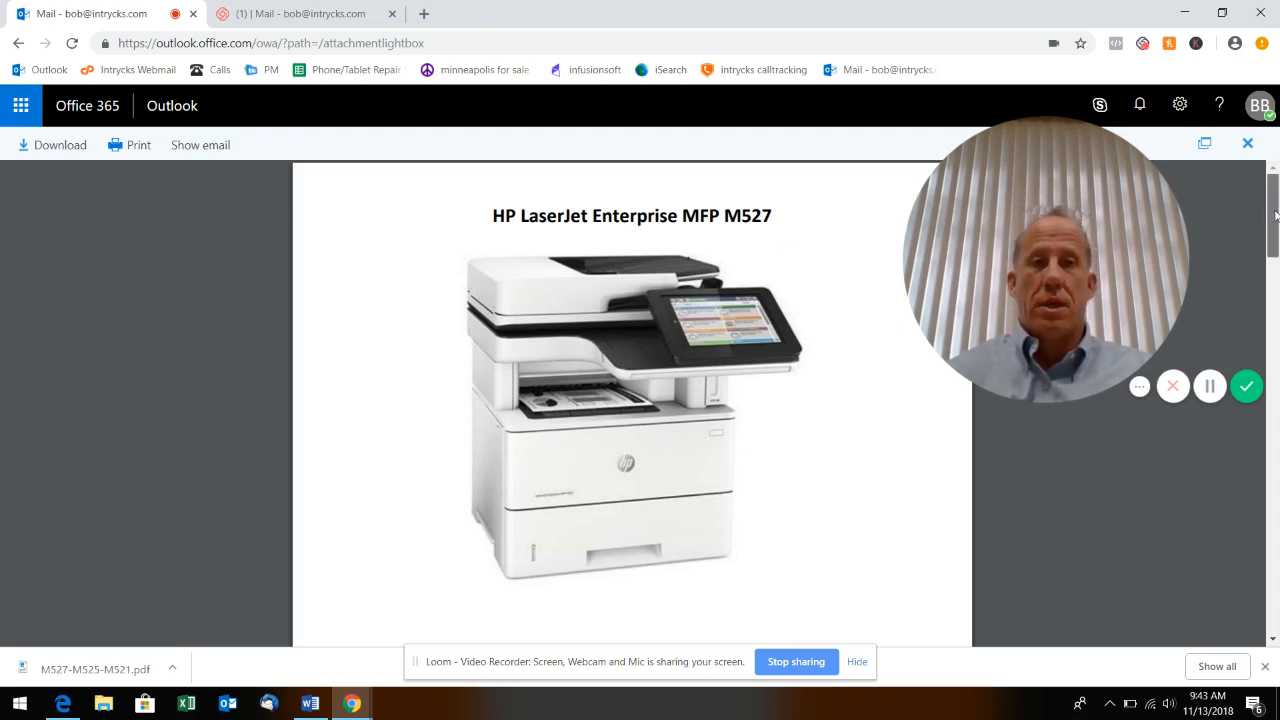
scroll("down", 3)
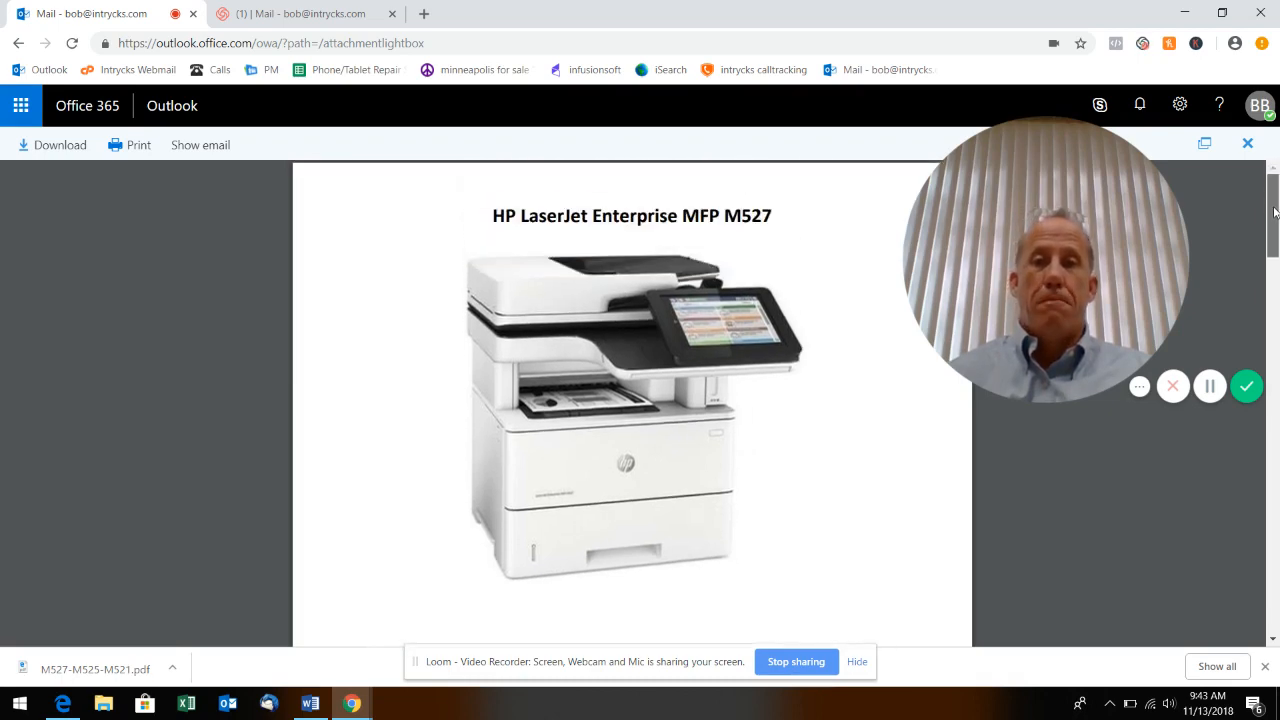
scroll("down", 3)
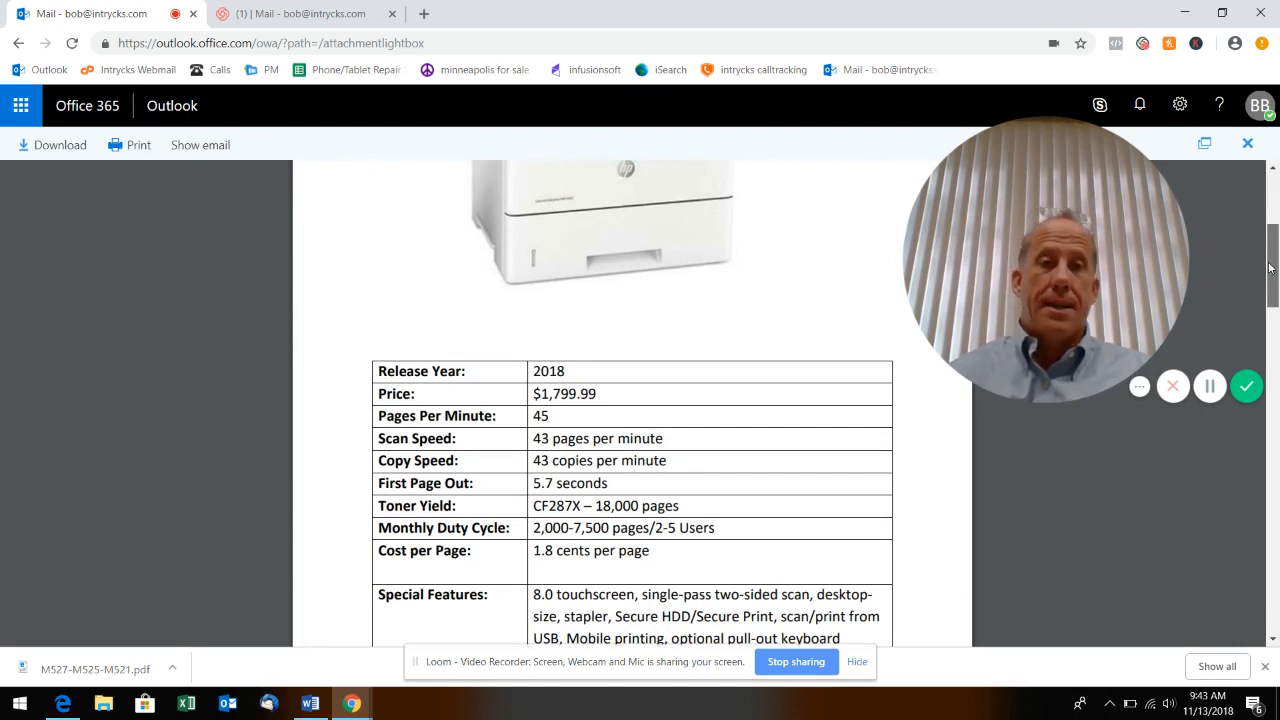
scroll("up", 3)
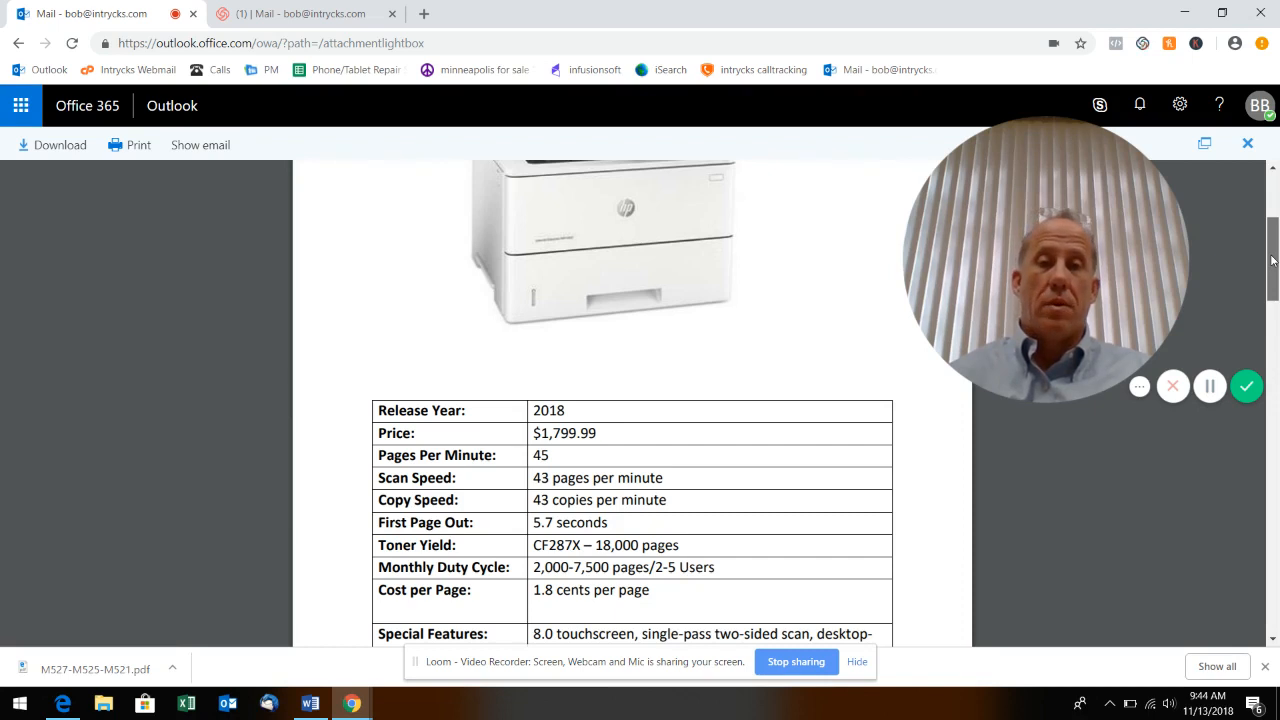
scroll("down", 3)
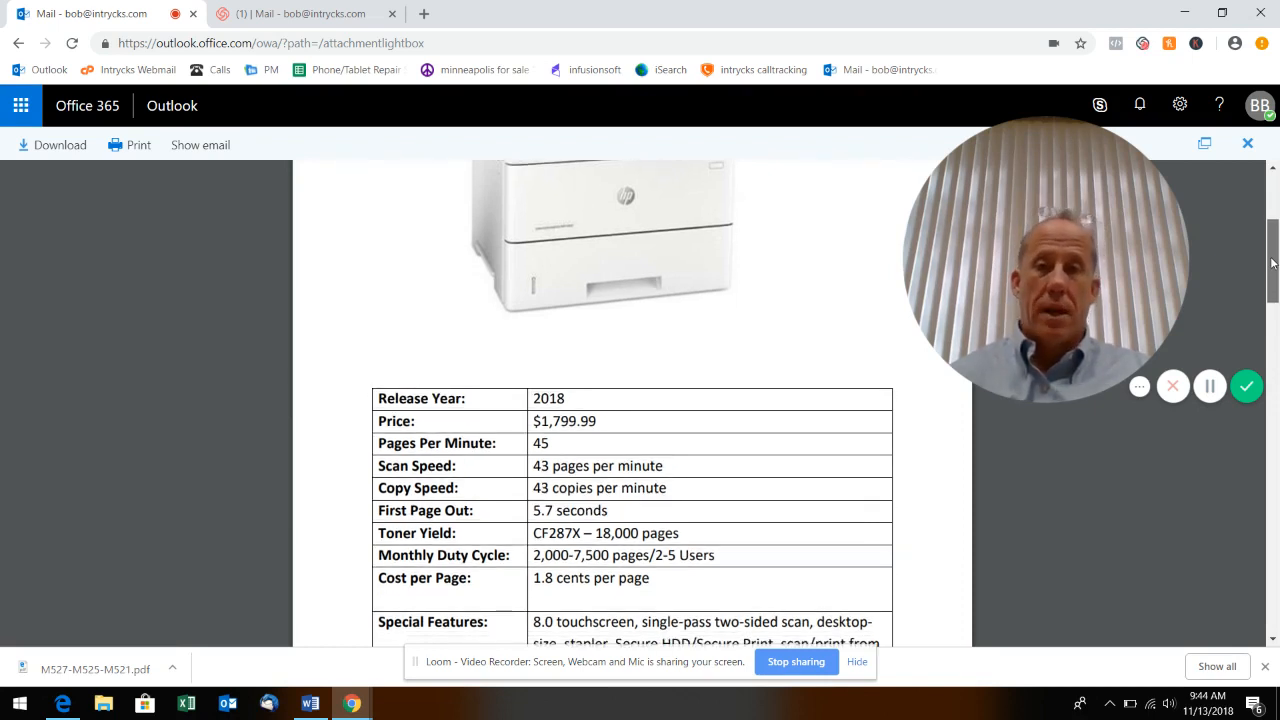
scroll("down", 3)
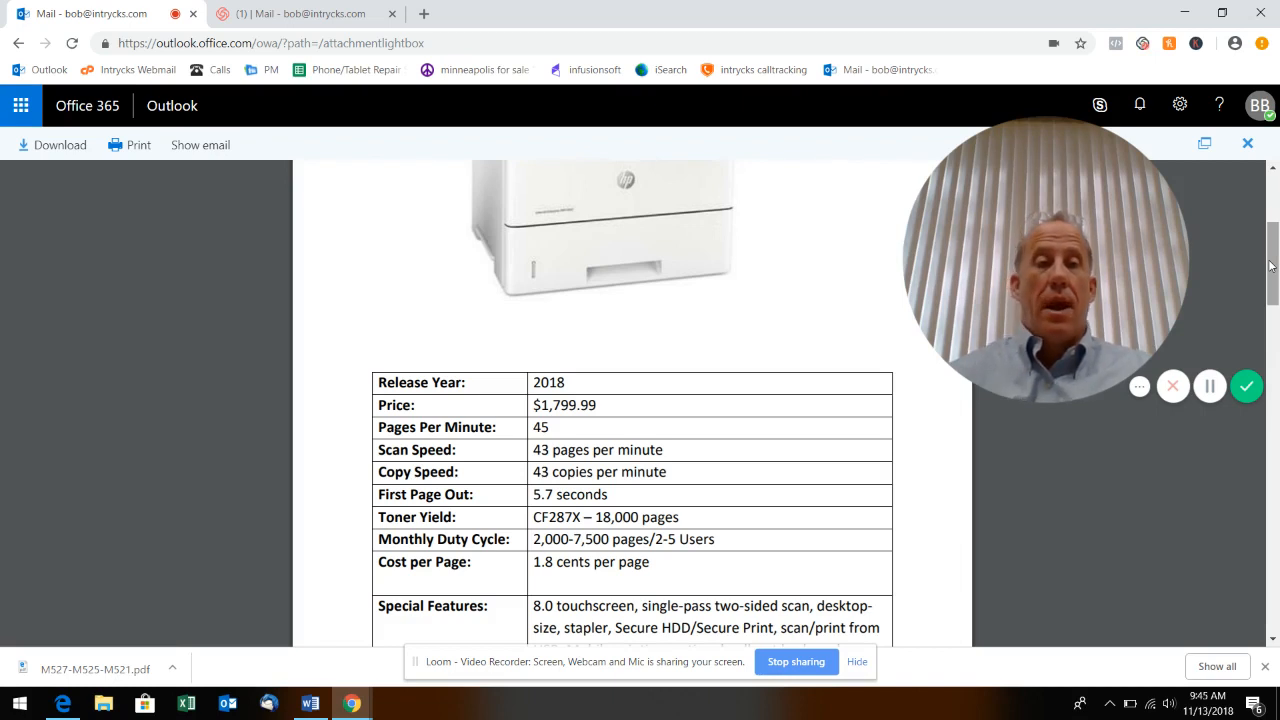
scroll("up", 3)
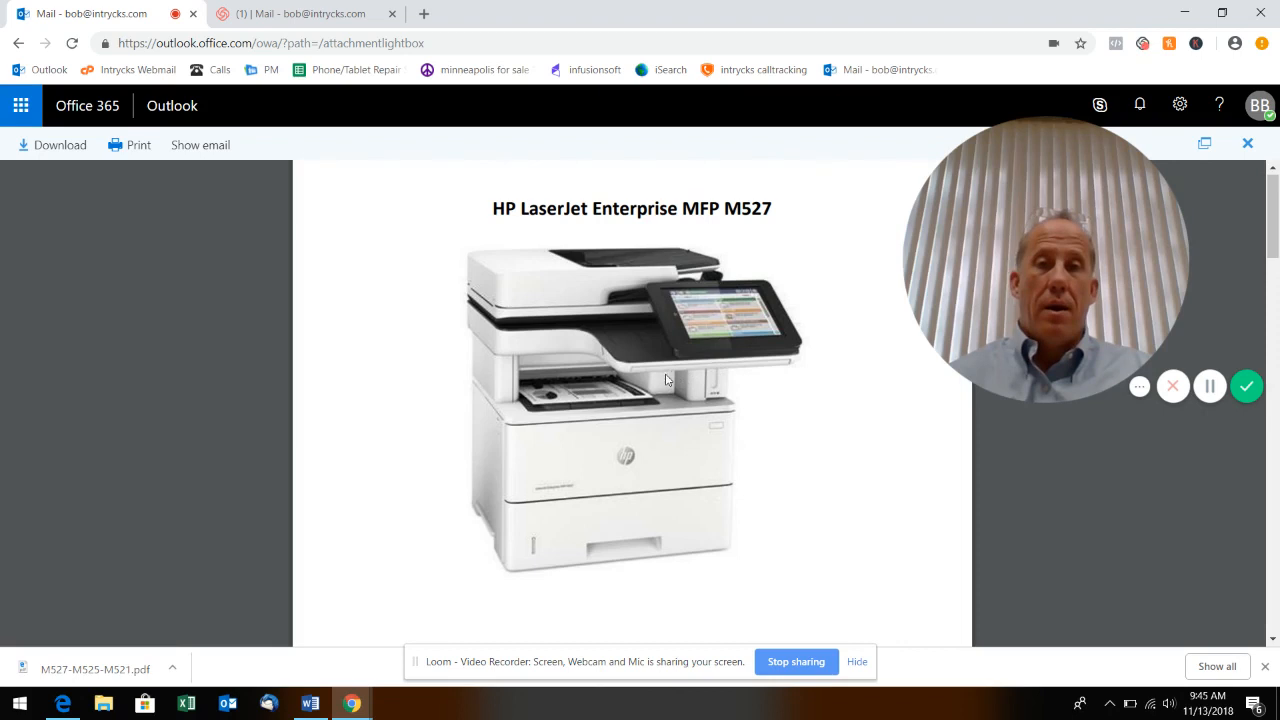
mouse_move(792, 436)
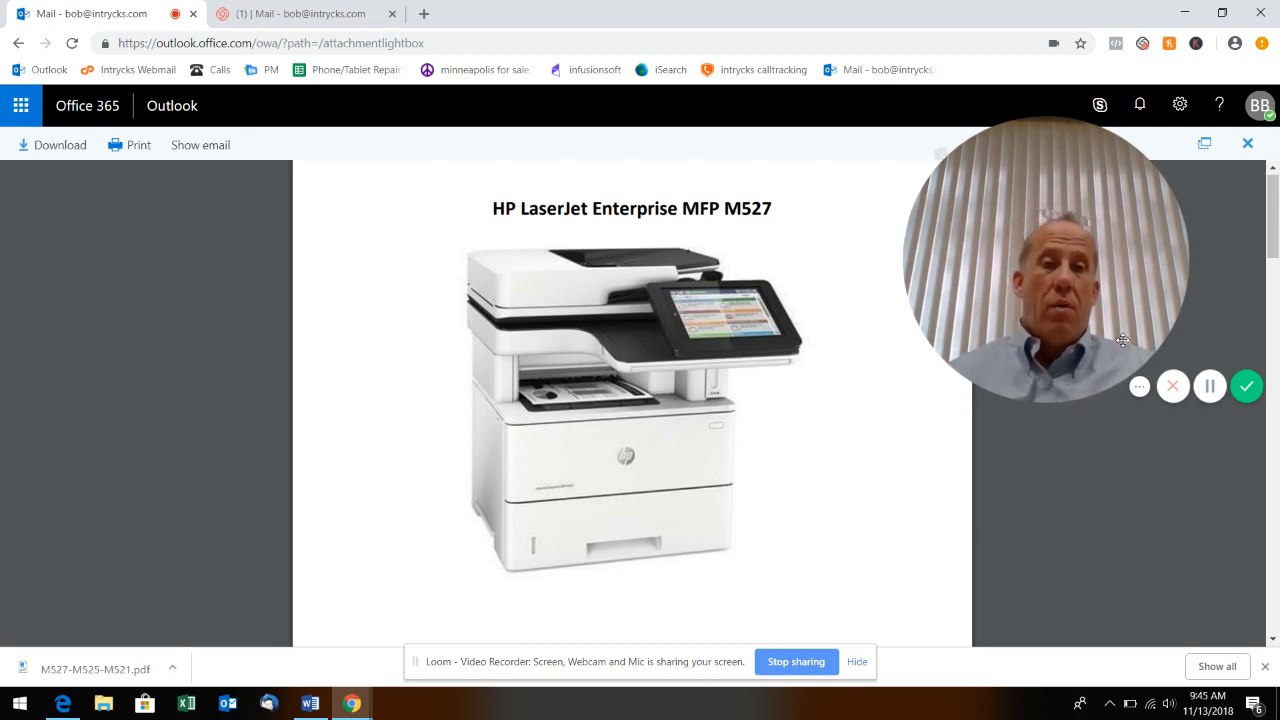
mouse_move(910, 432)
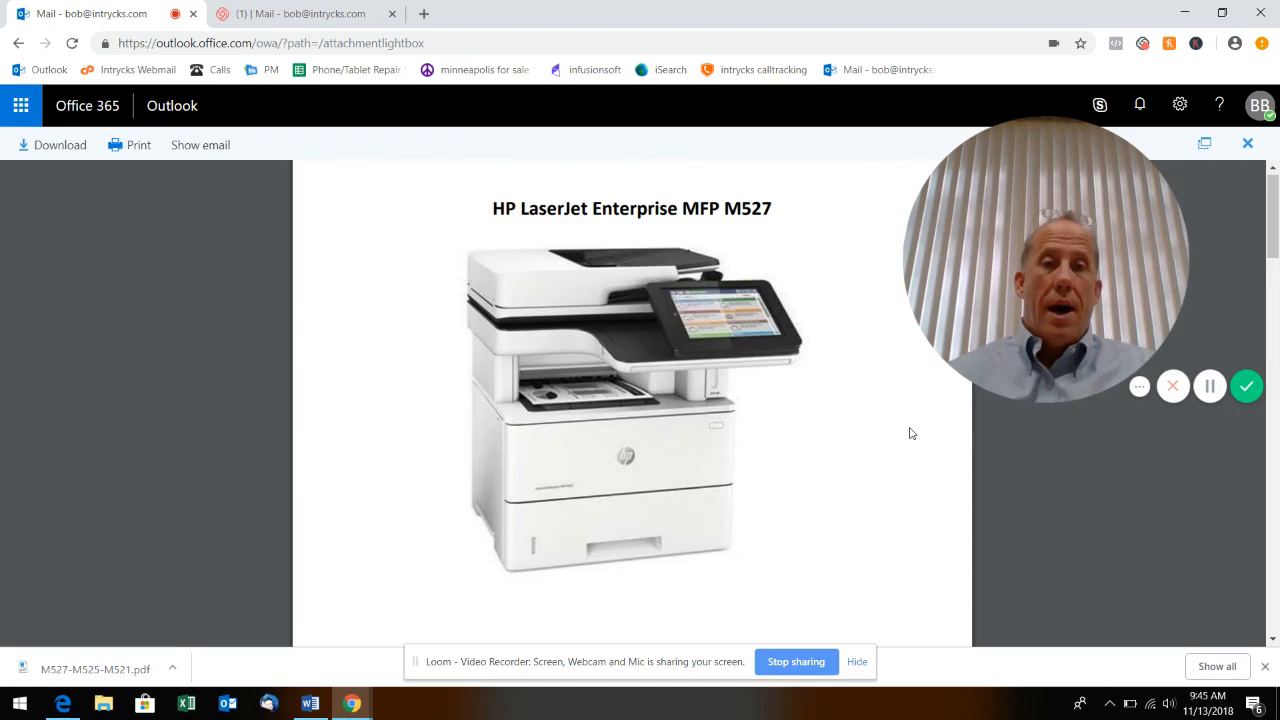
mouse_move(882, 468)
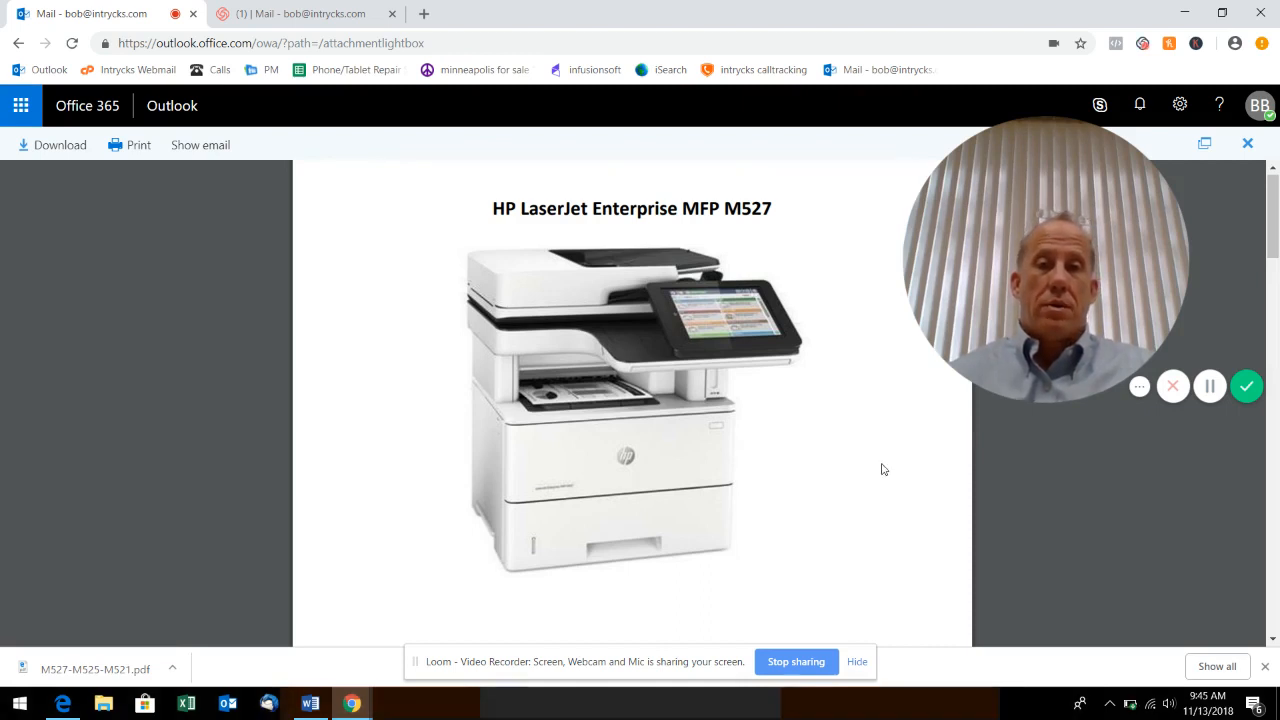
mouse_move(868, 458)
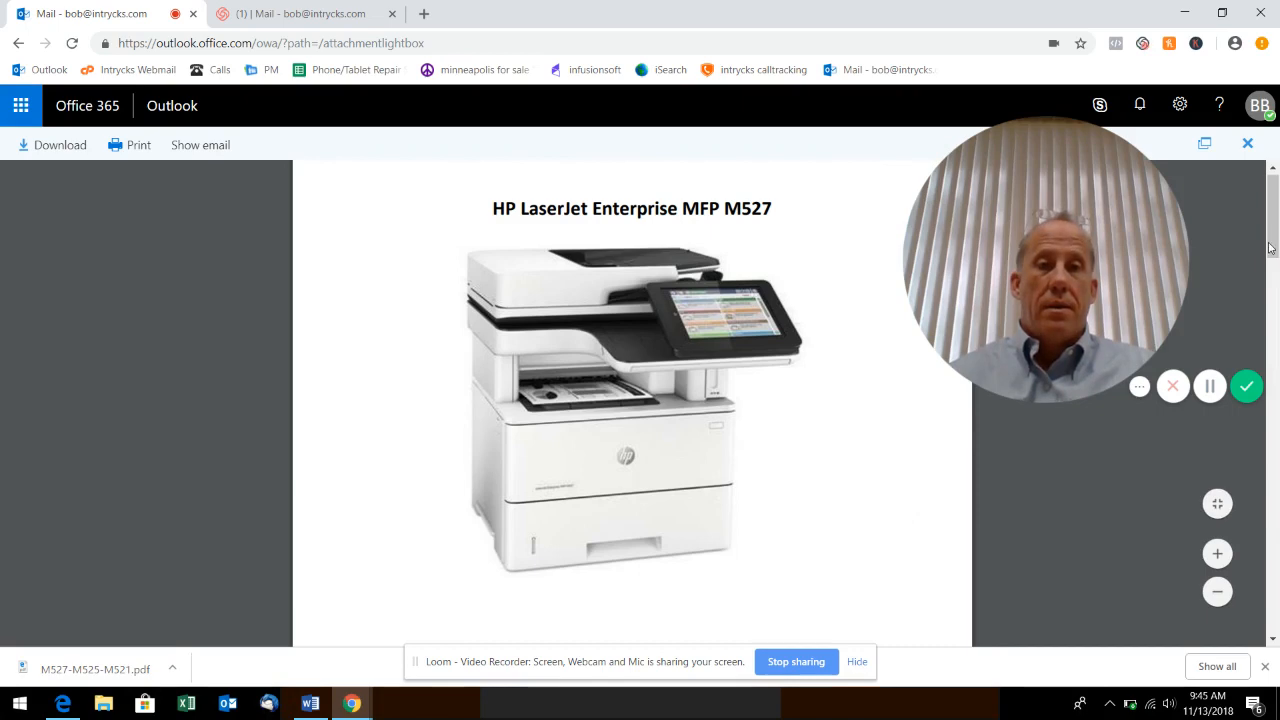
scroll("down", 3)
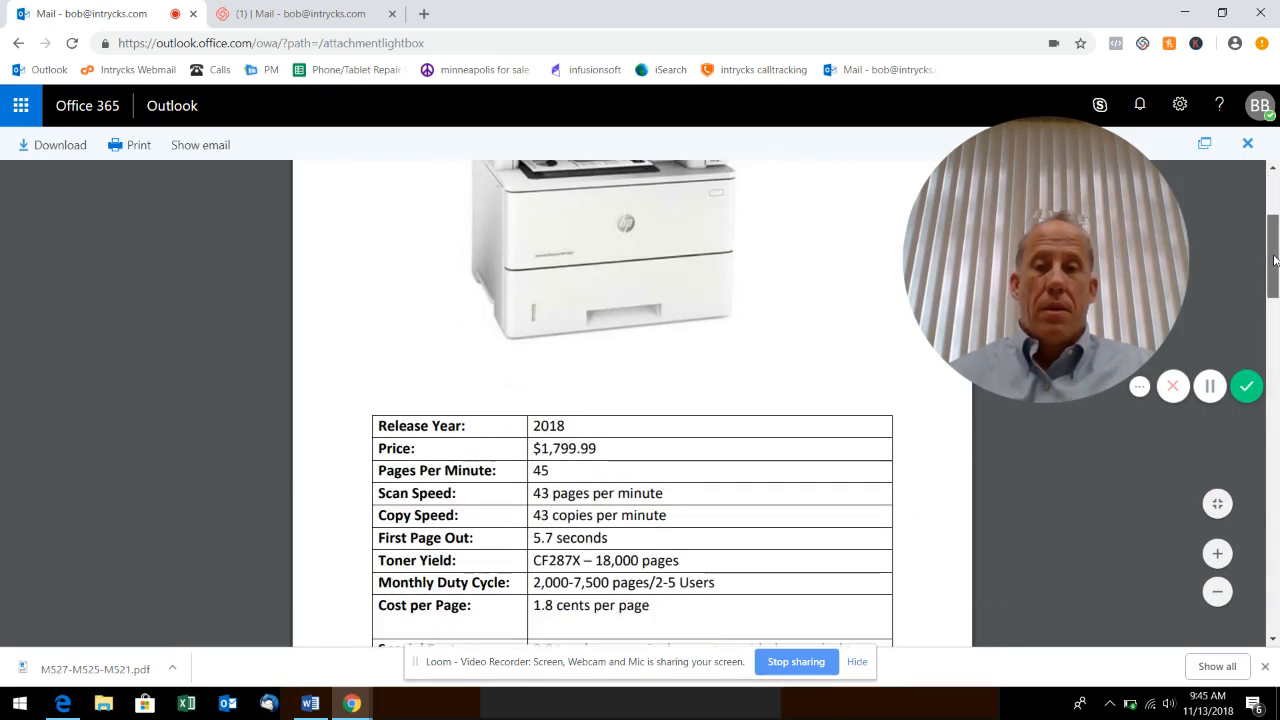
scroll("down", 3)
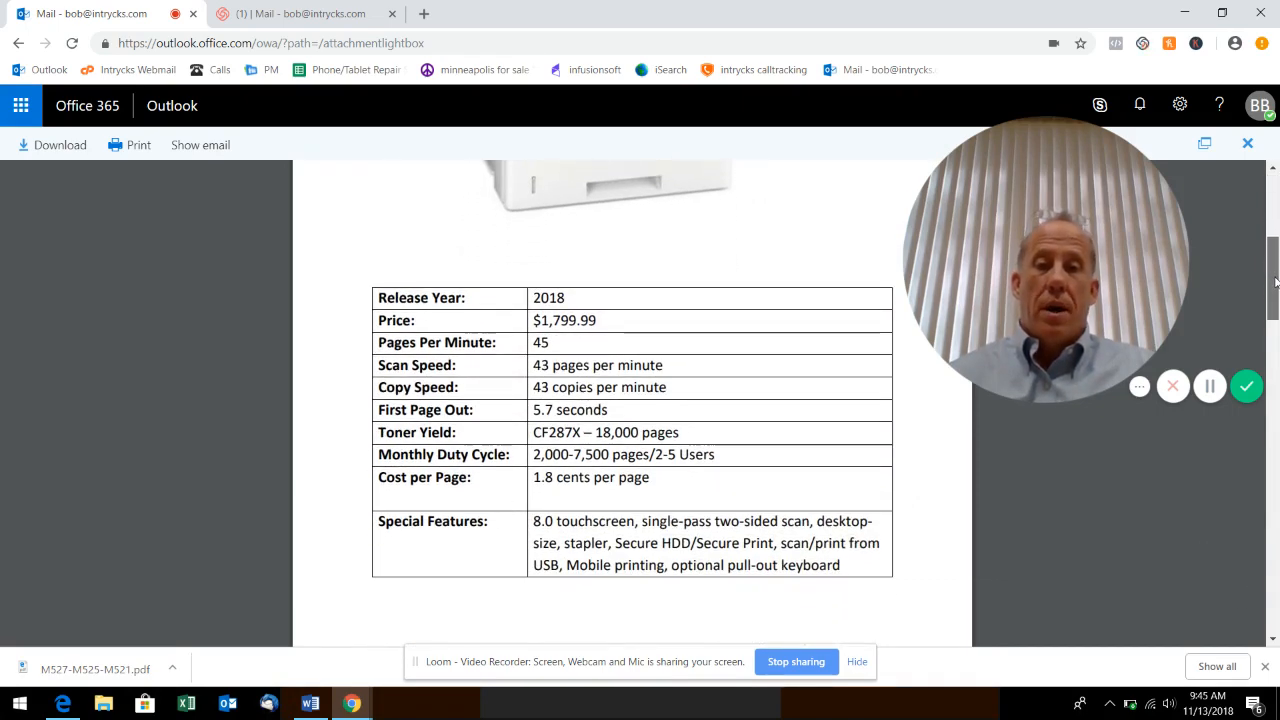
scroll("down", 3)
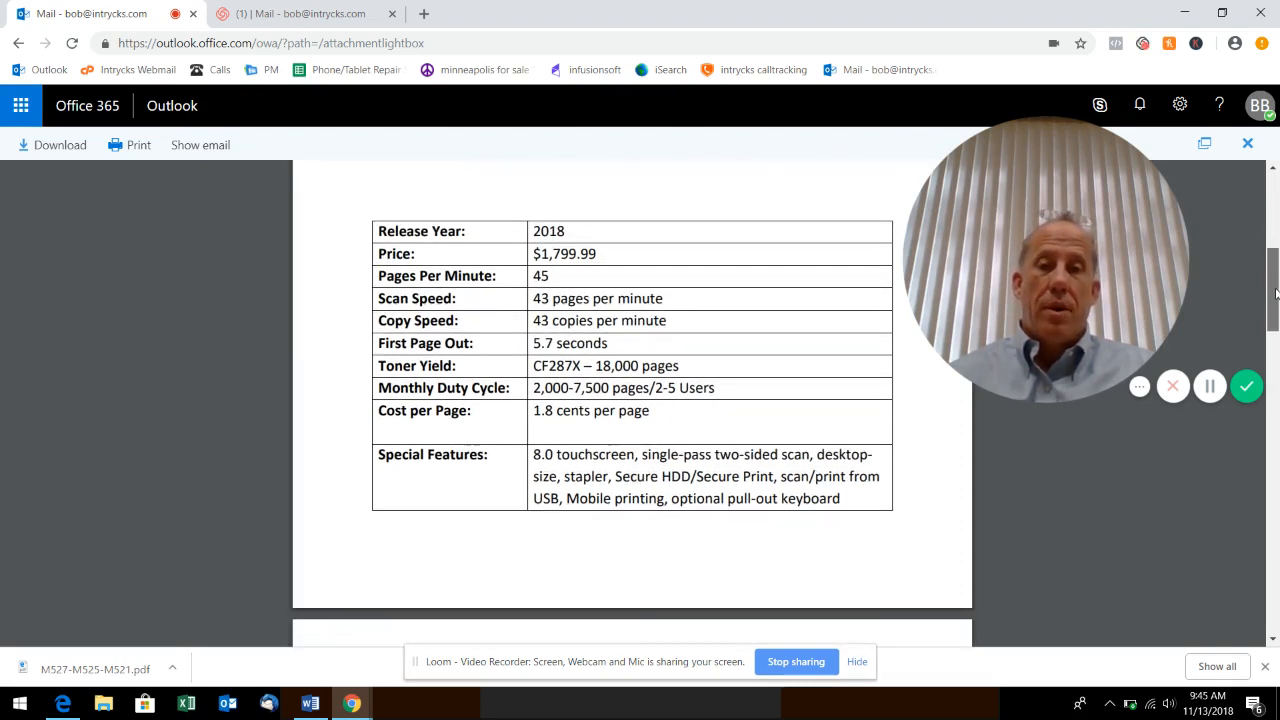
scroll("down", 3)
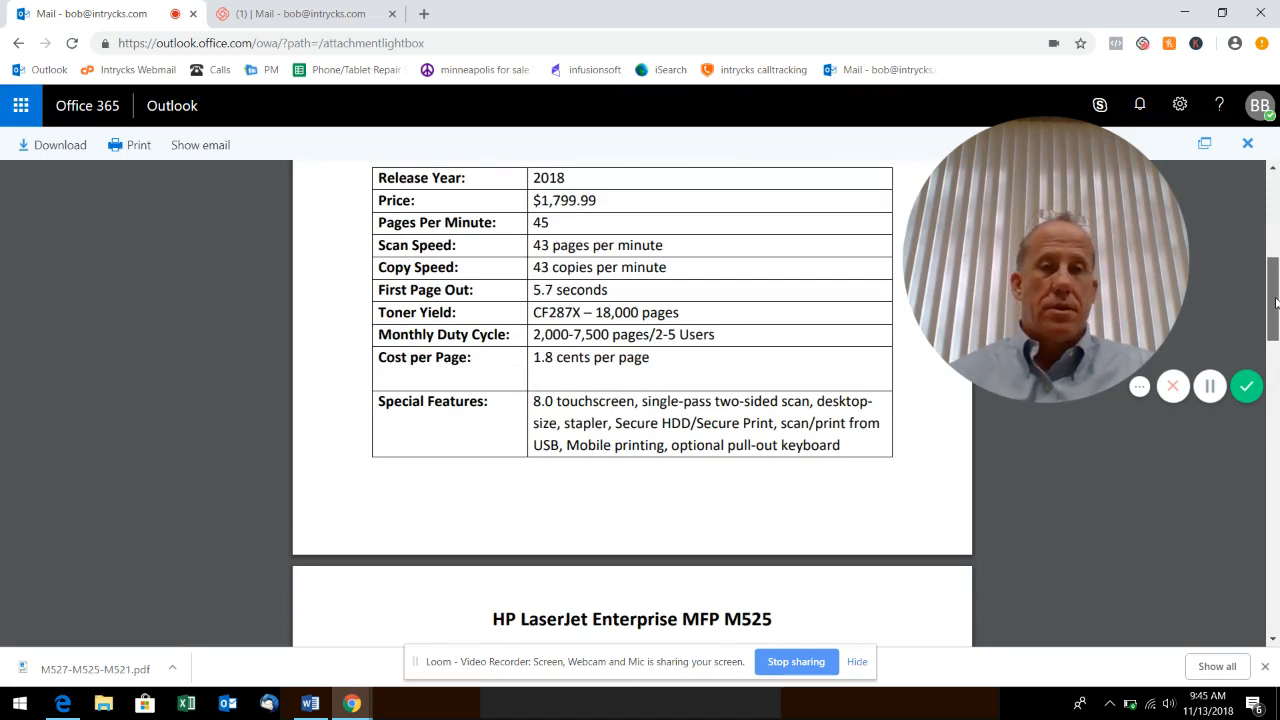
scroll("down", 3)
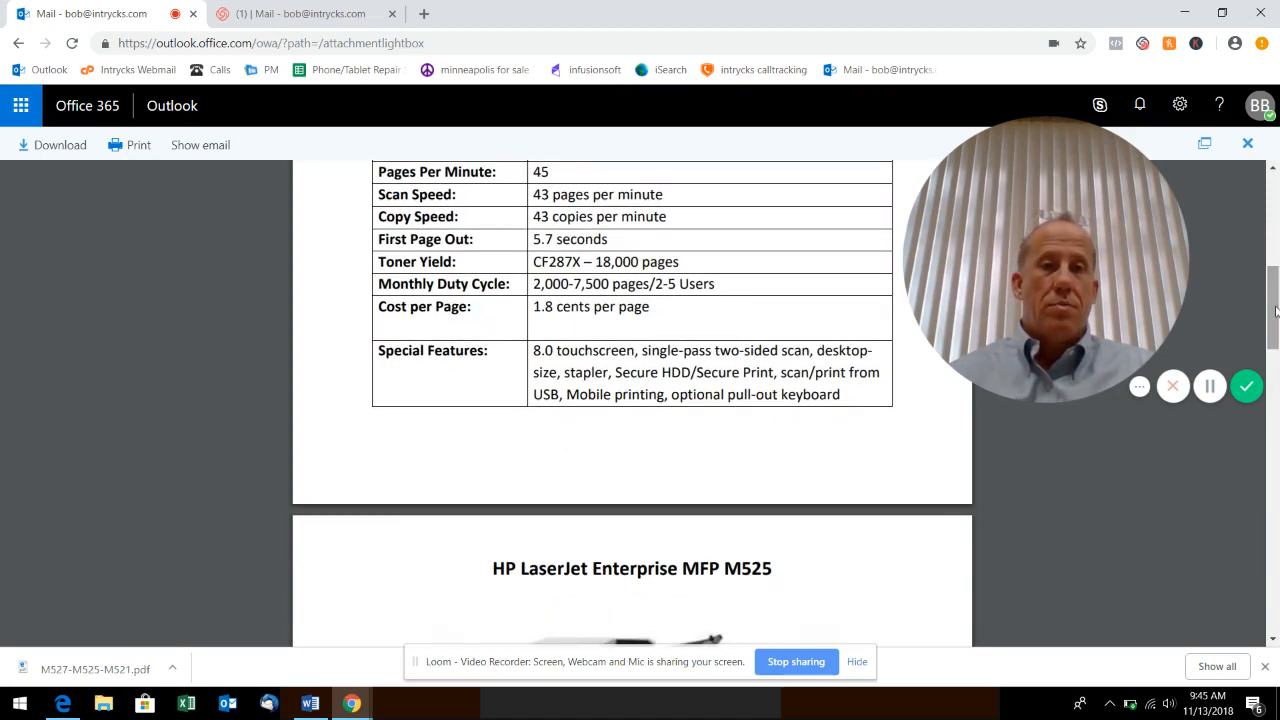
mouse_move(1210, 388)
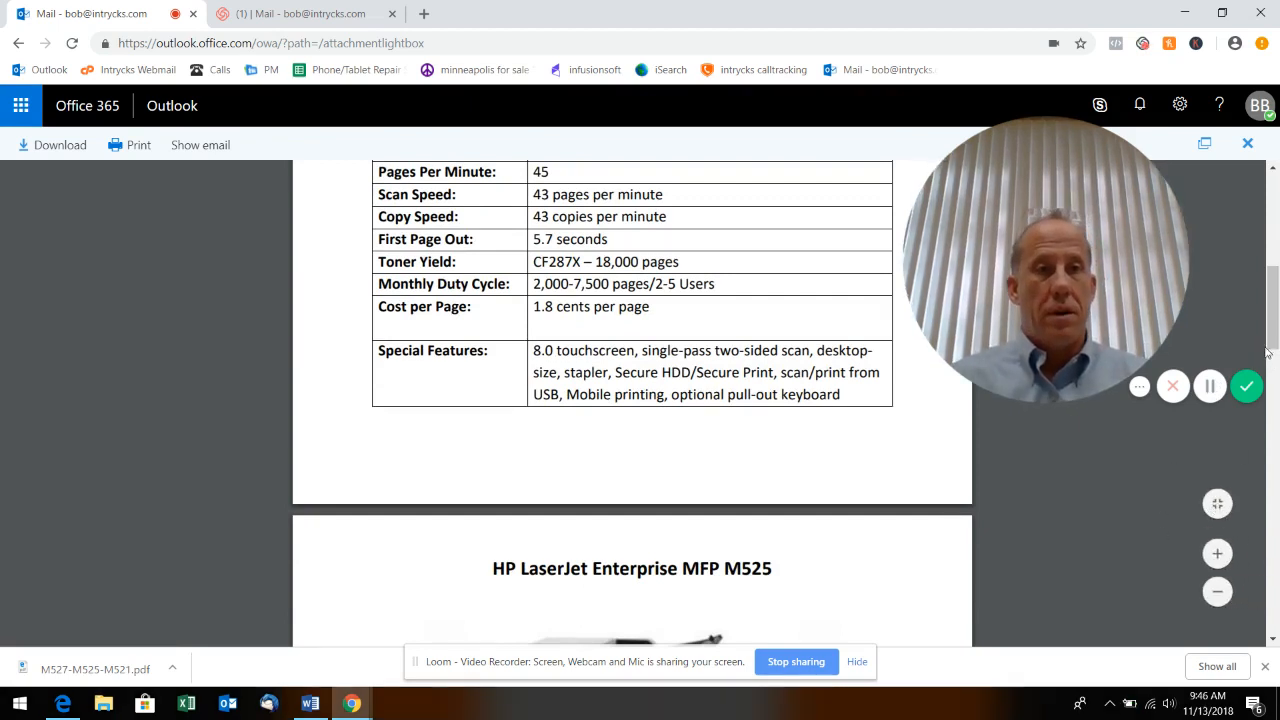
scroll("down", 3)
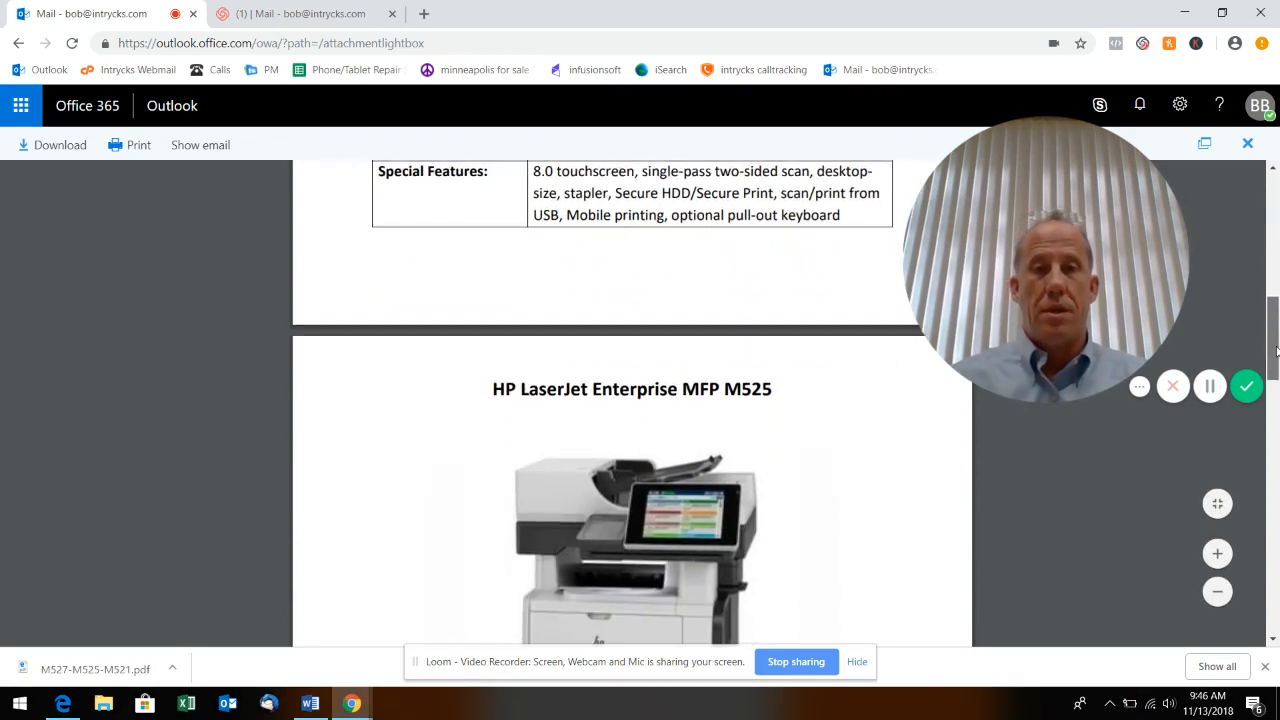
scroll("down", 3)
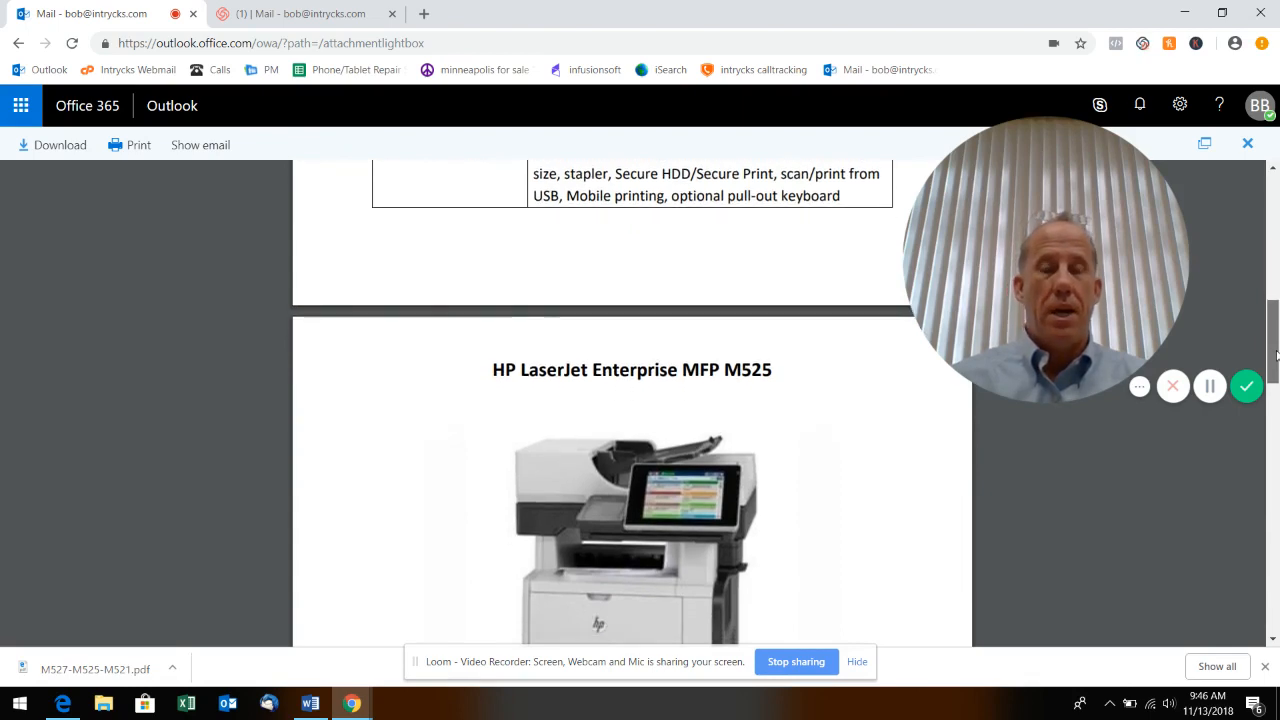
scroll("down", 3)
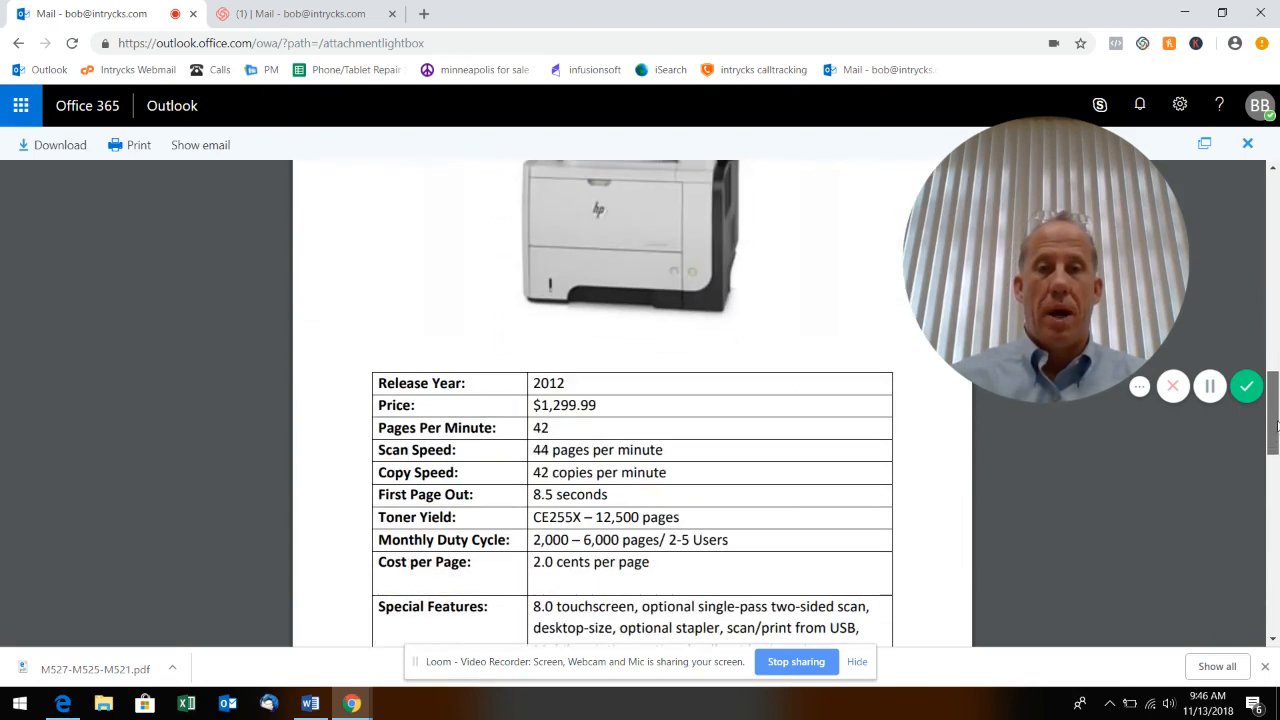
scroll("down", 3)
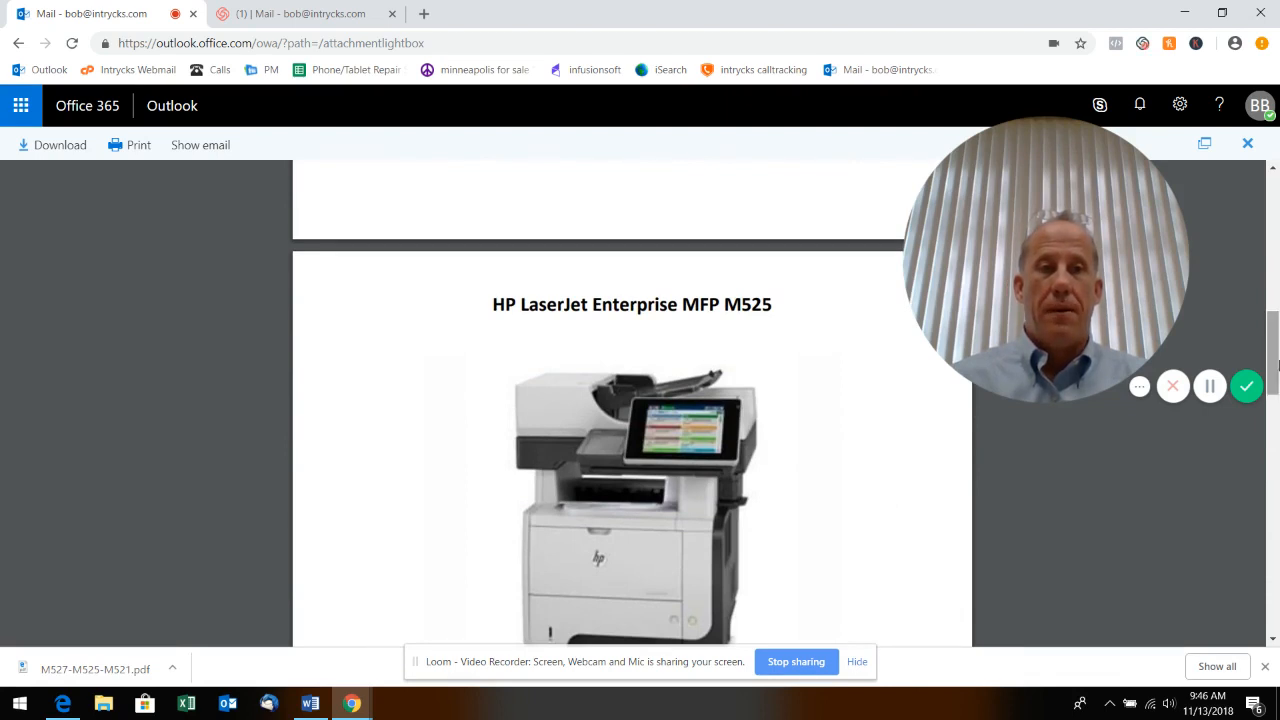
mouse_move(1236, 338)
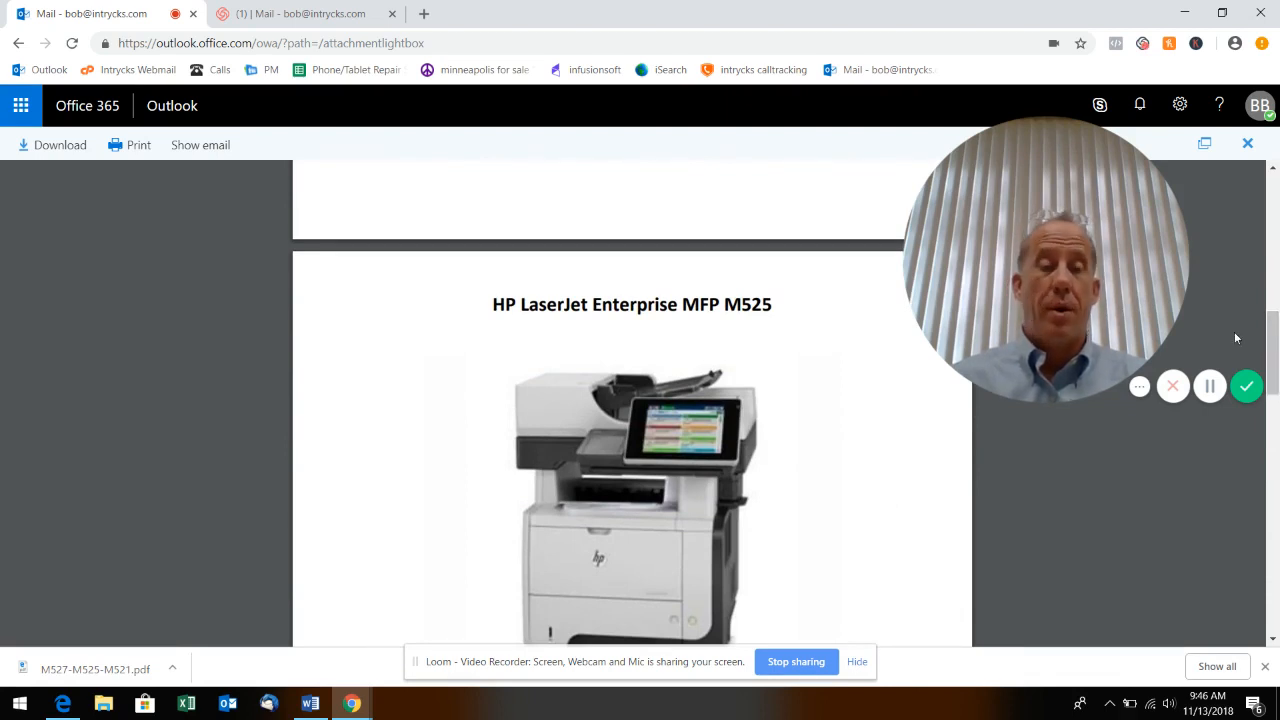
scroll("down", 3)
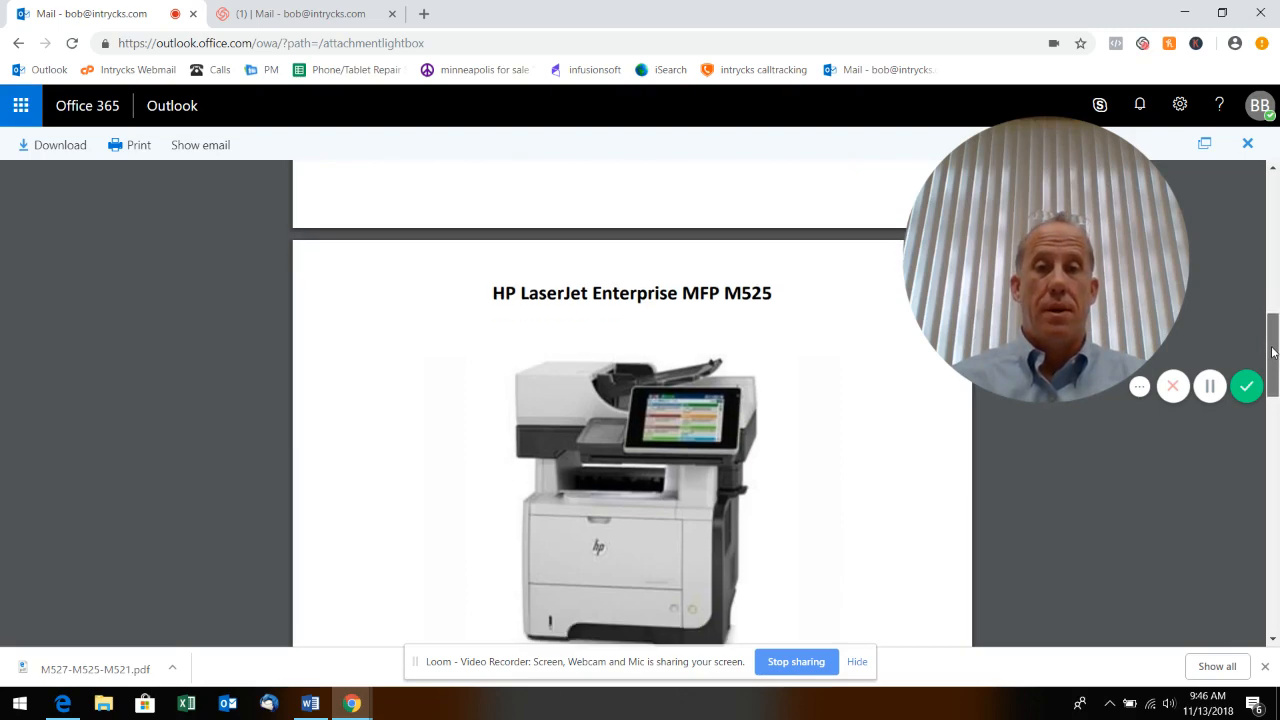
scroll("down", 3)
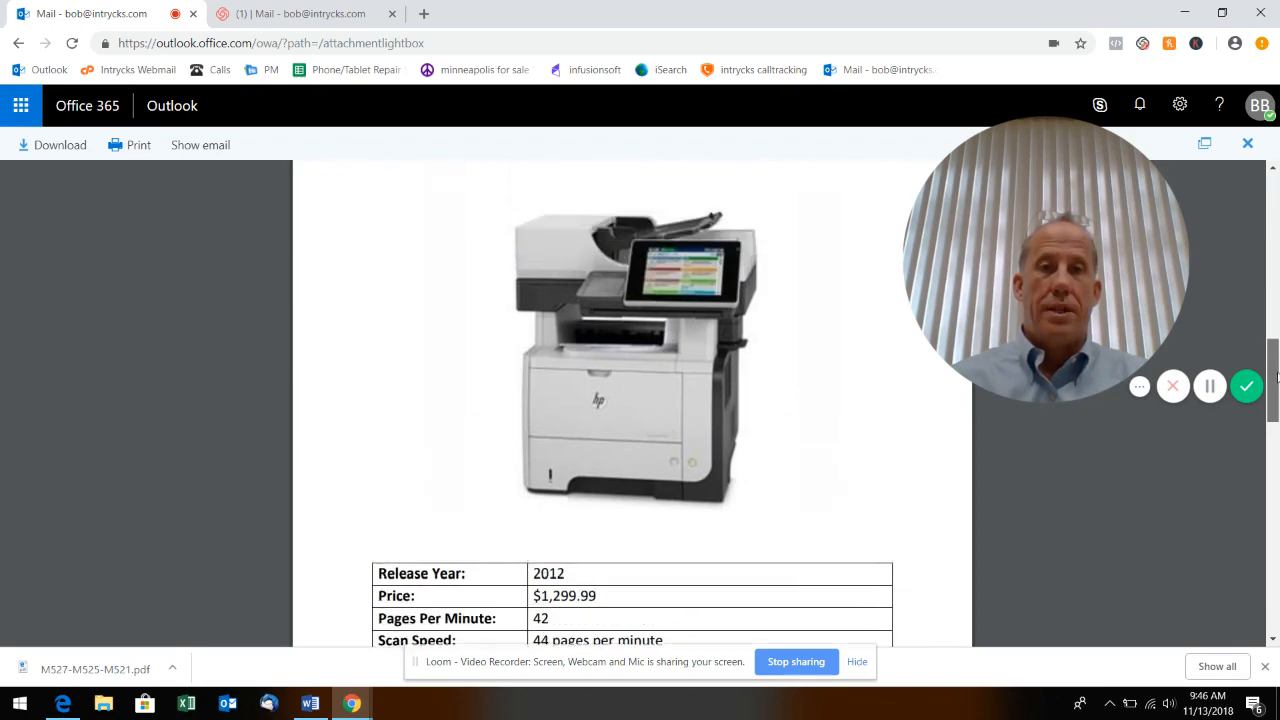
scroll("down", 3)
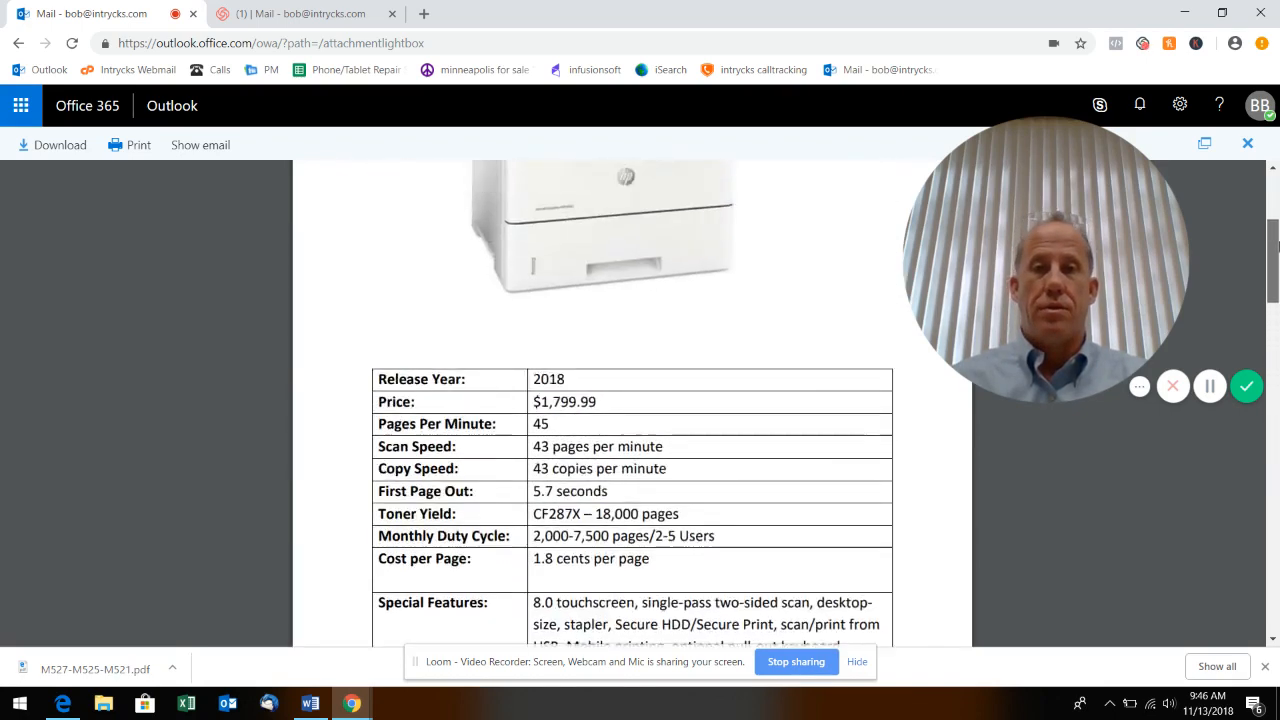
scroll("up", 3)
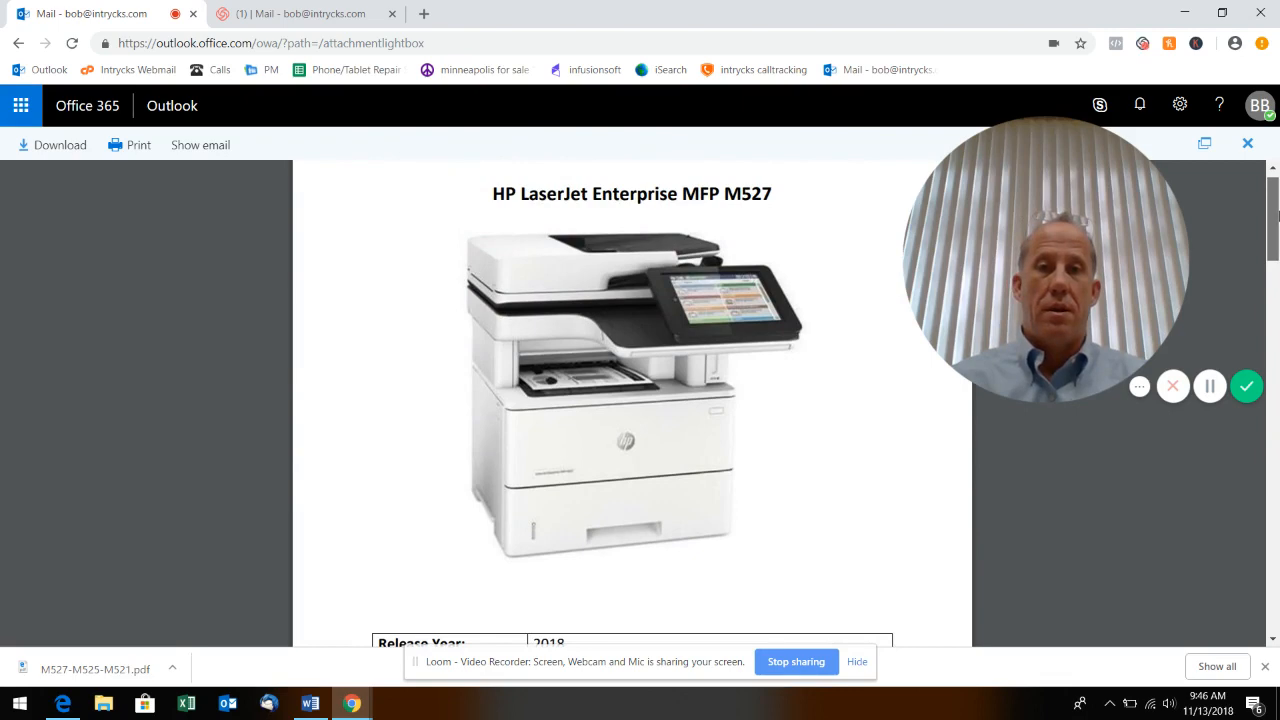
scroll("down", 3)
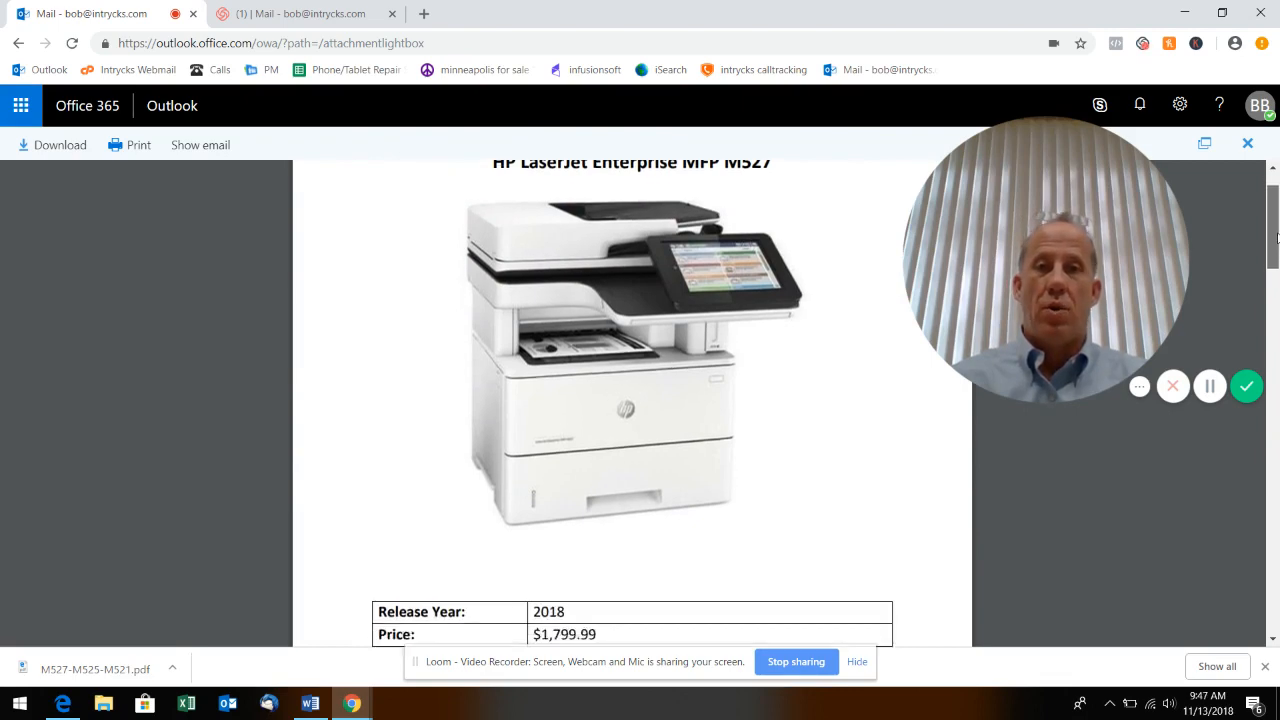
scroll("down", 3)
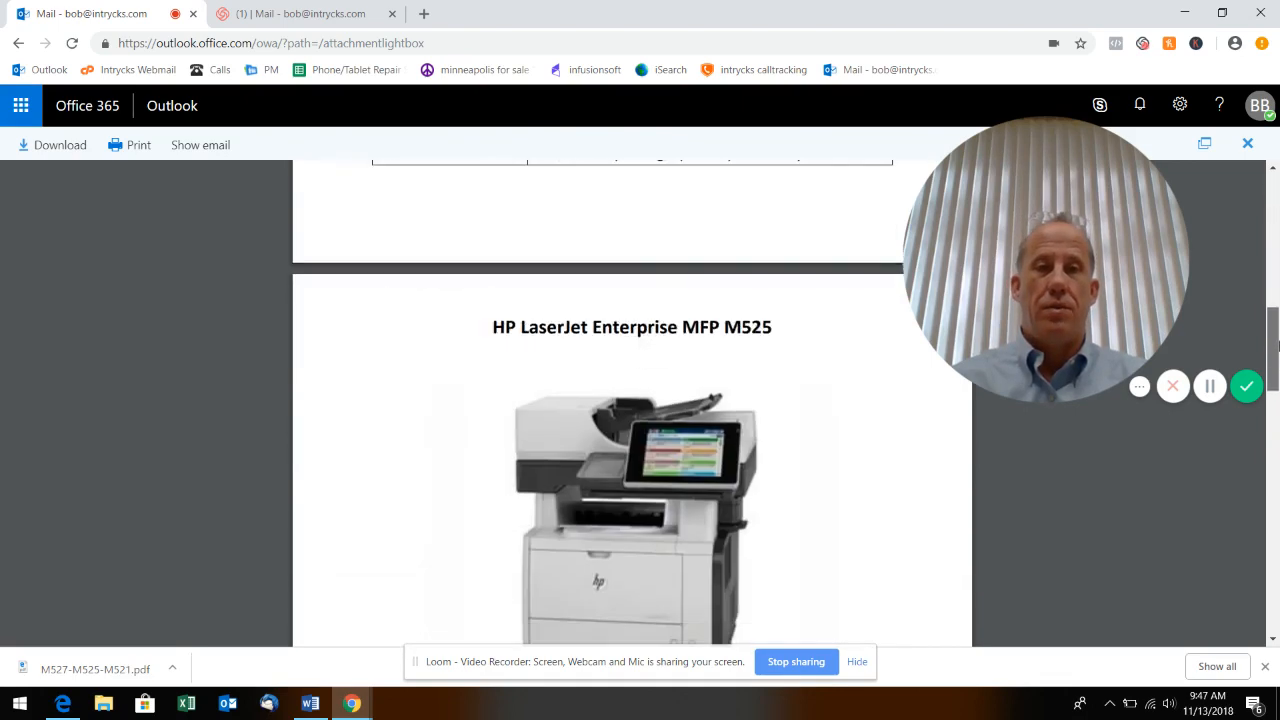
scroll("down", 3)
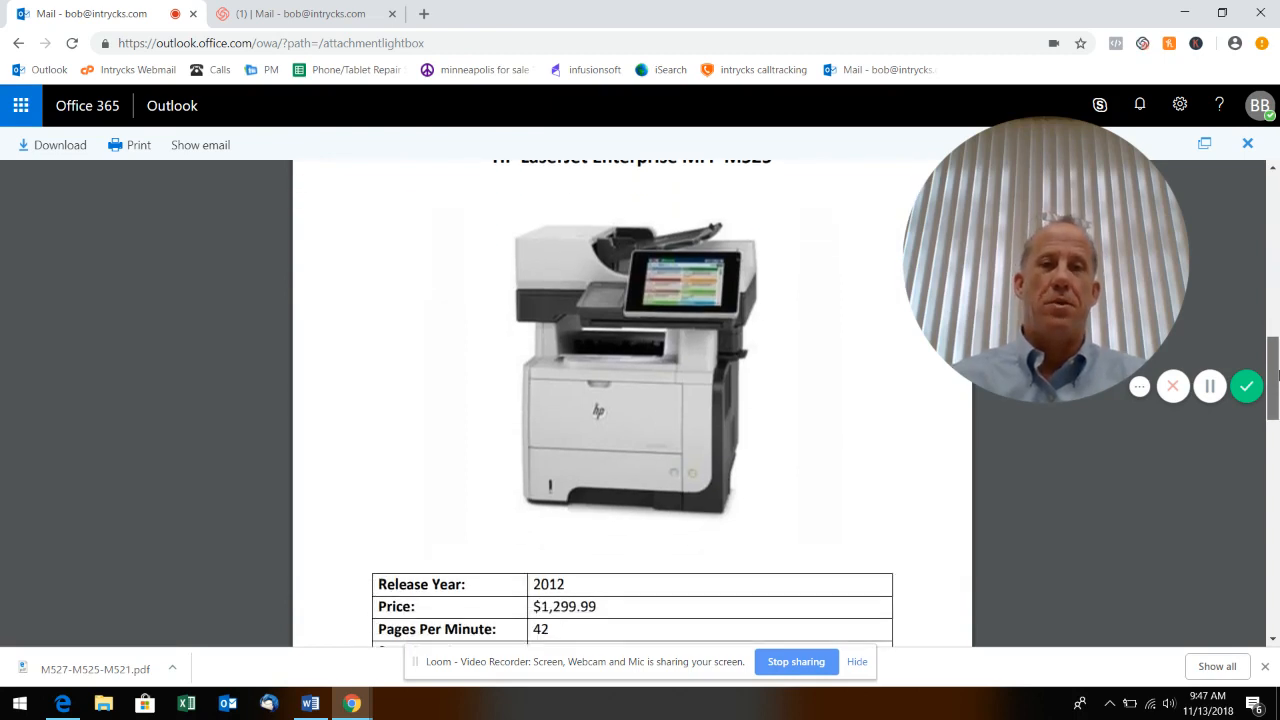
scroll("down", 3)
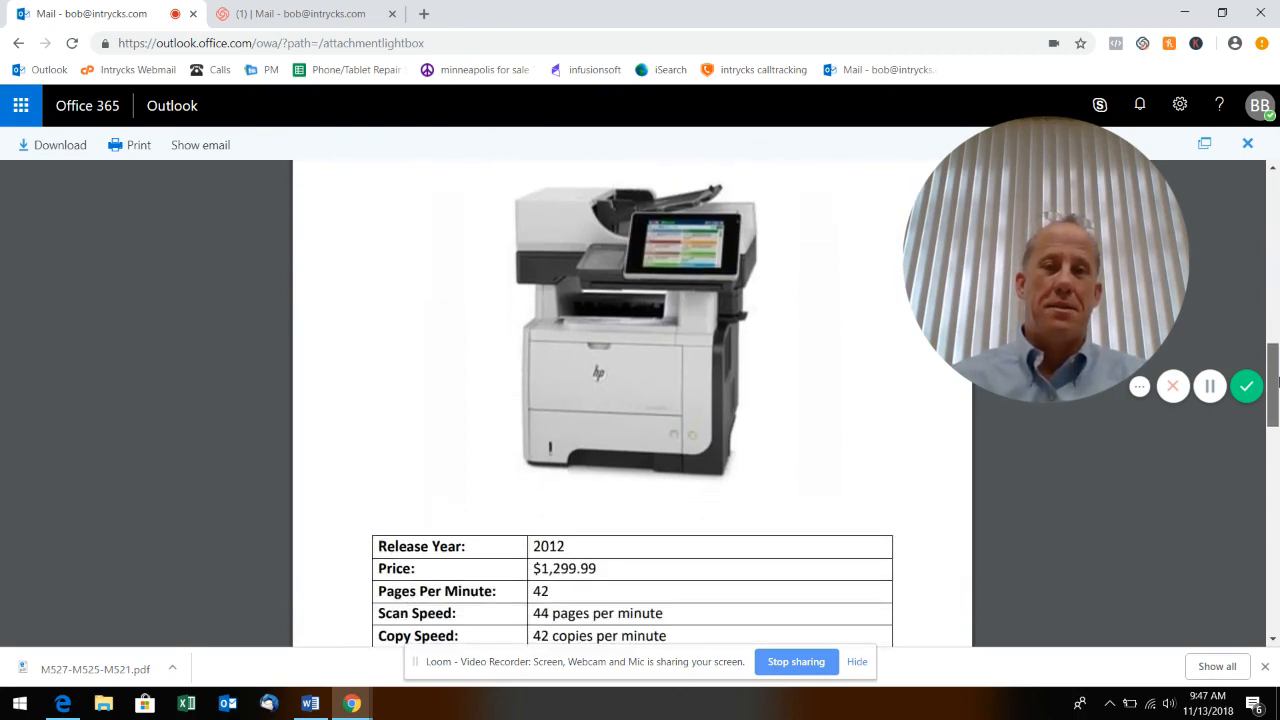
scroll("down", 3)
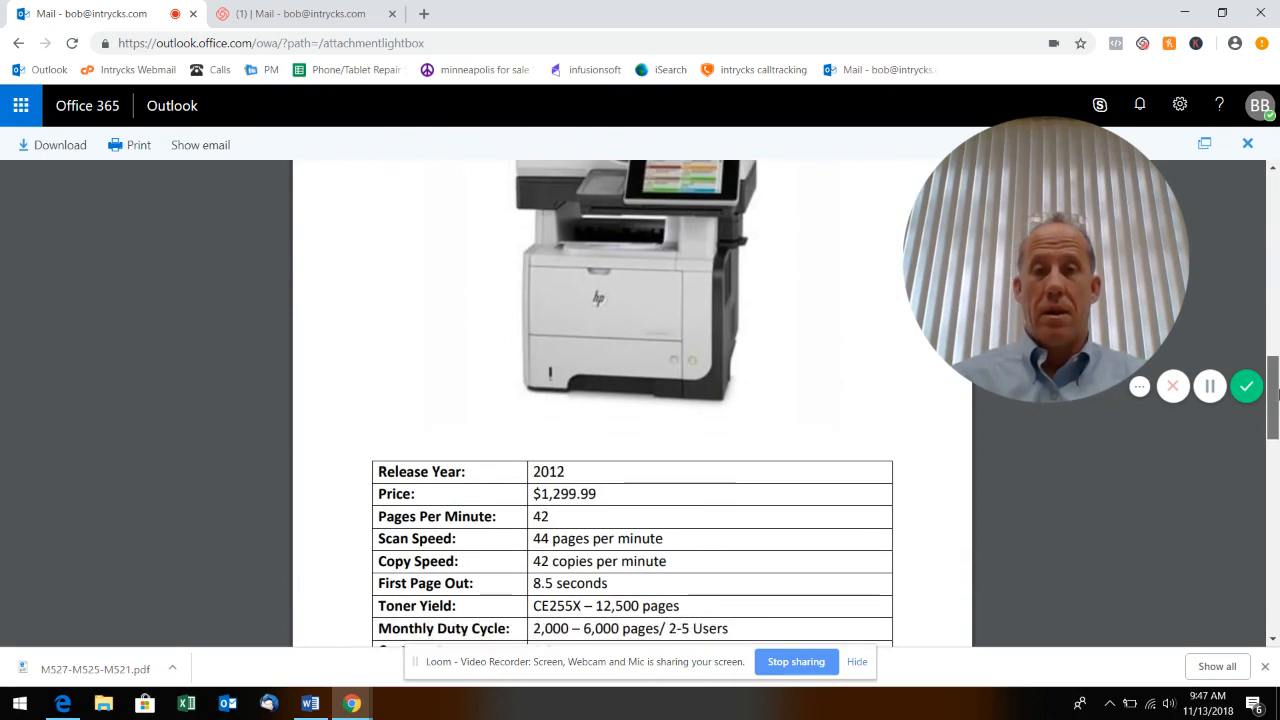
scroll("down", 3)
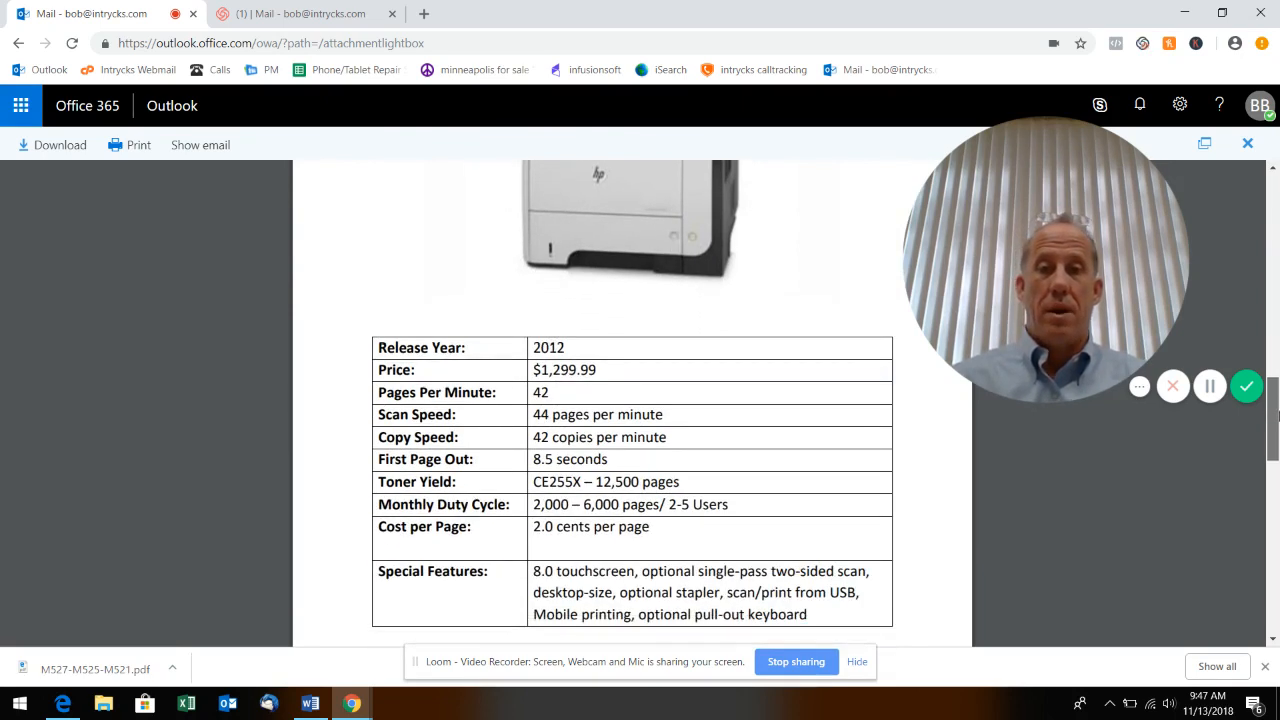
scroll("down", 3)
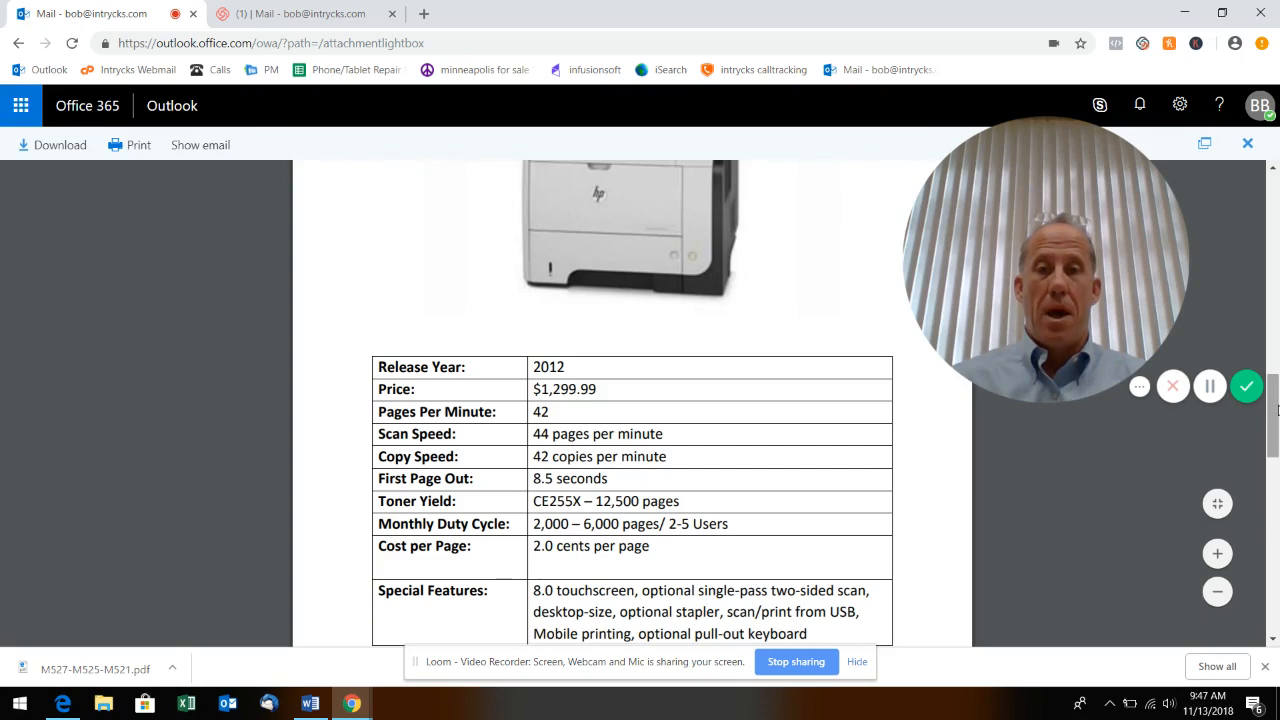
scroll("down", 3)
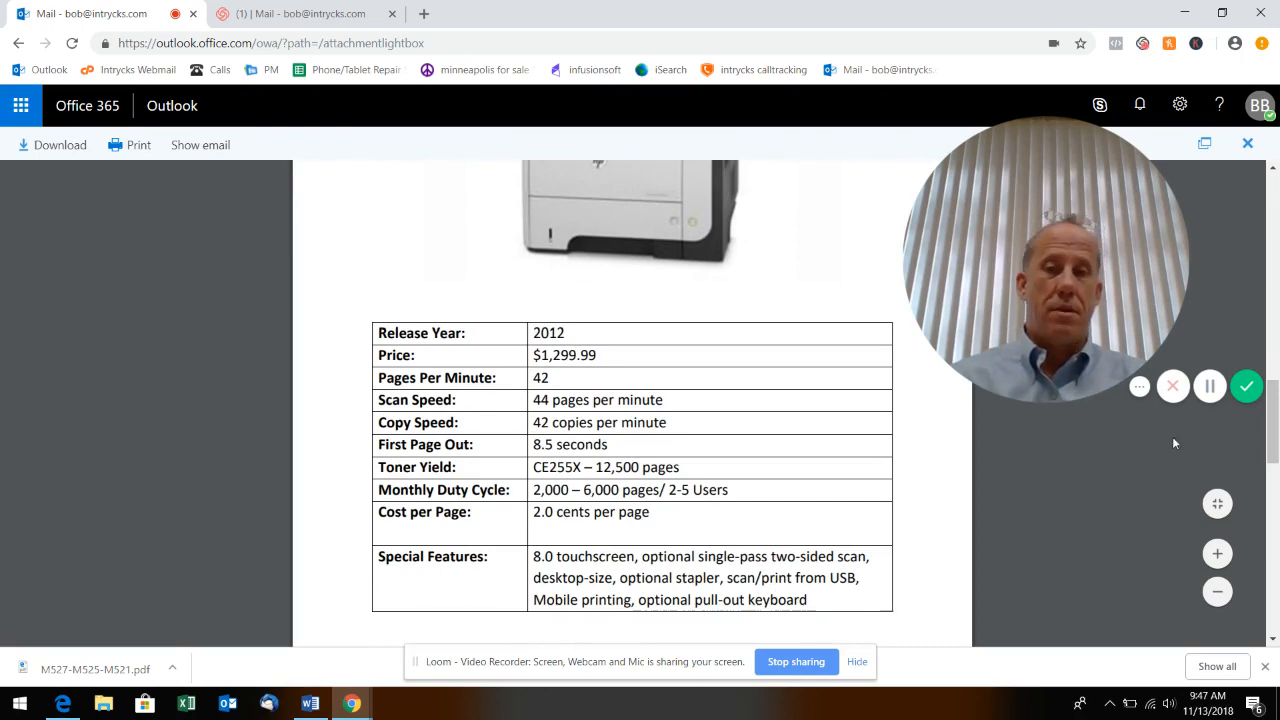
mouse_move(1270, 424)
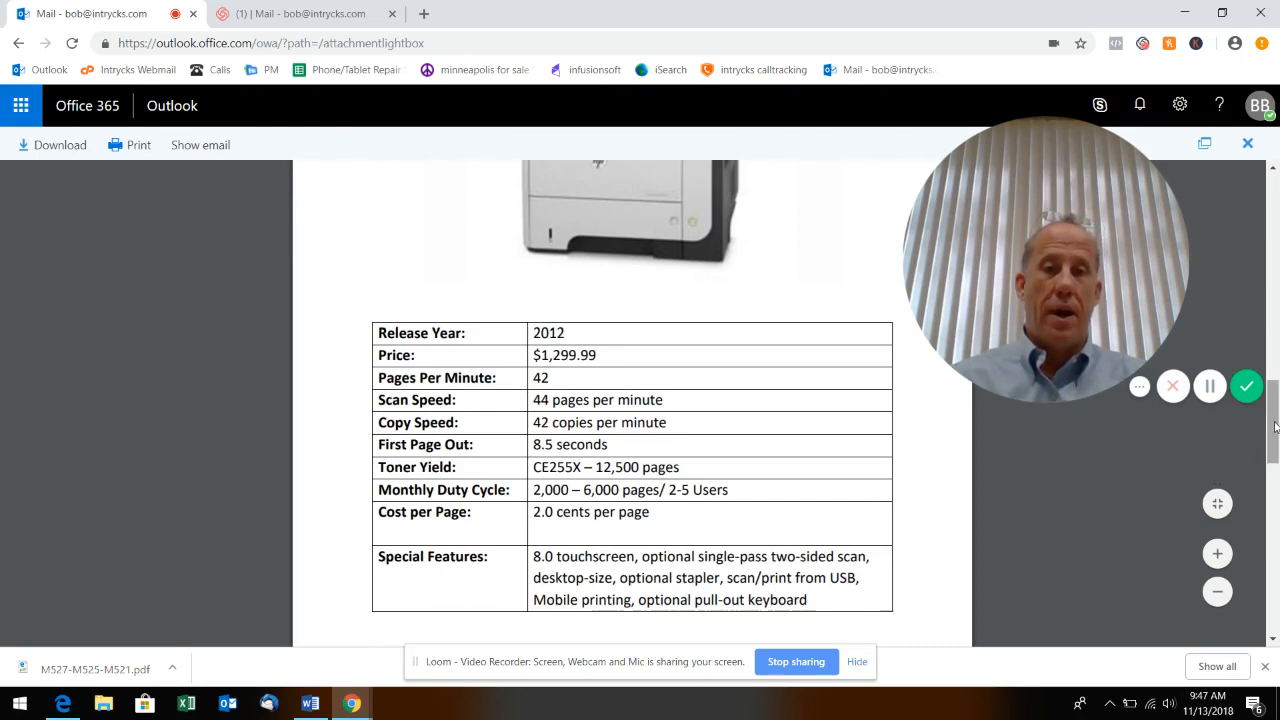
scroll("up", 3)
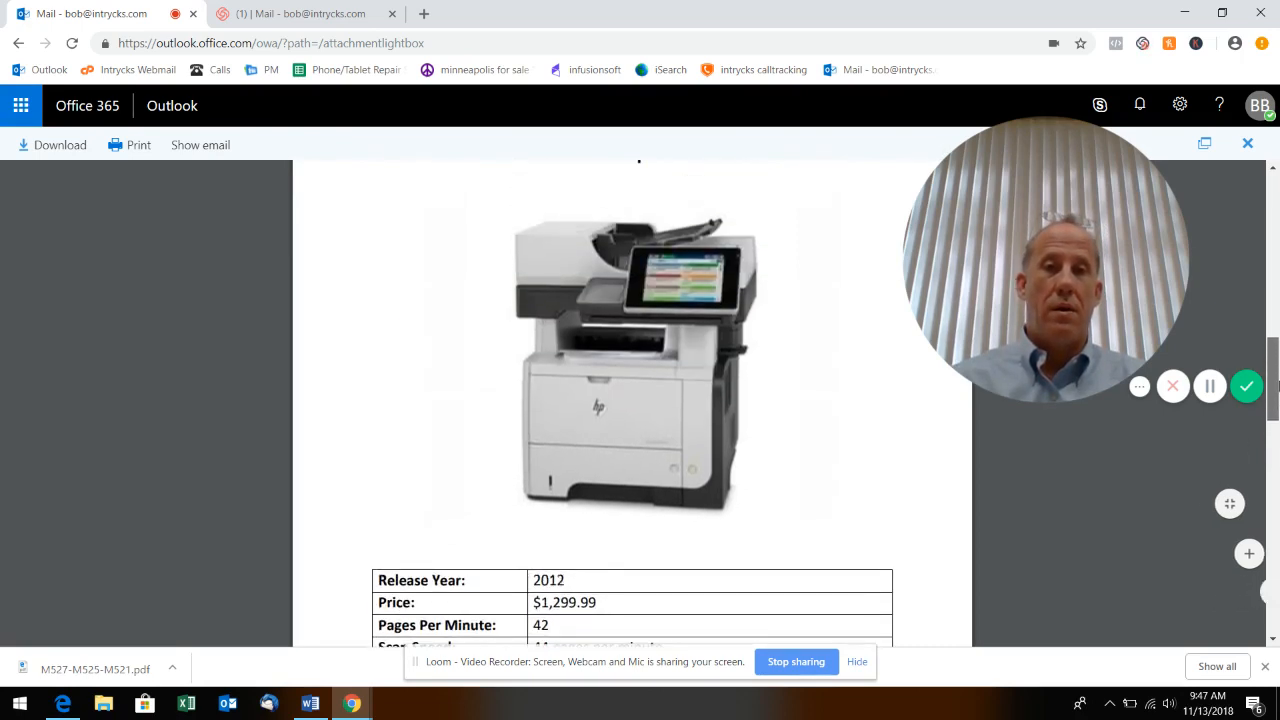
scroll("down", 3)
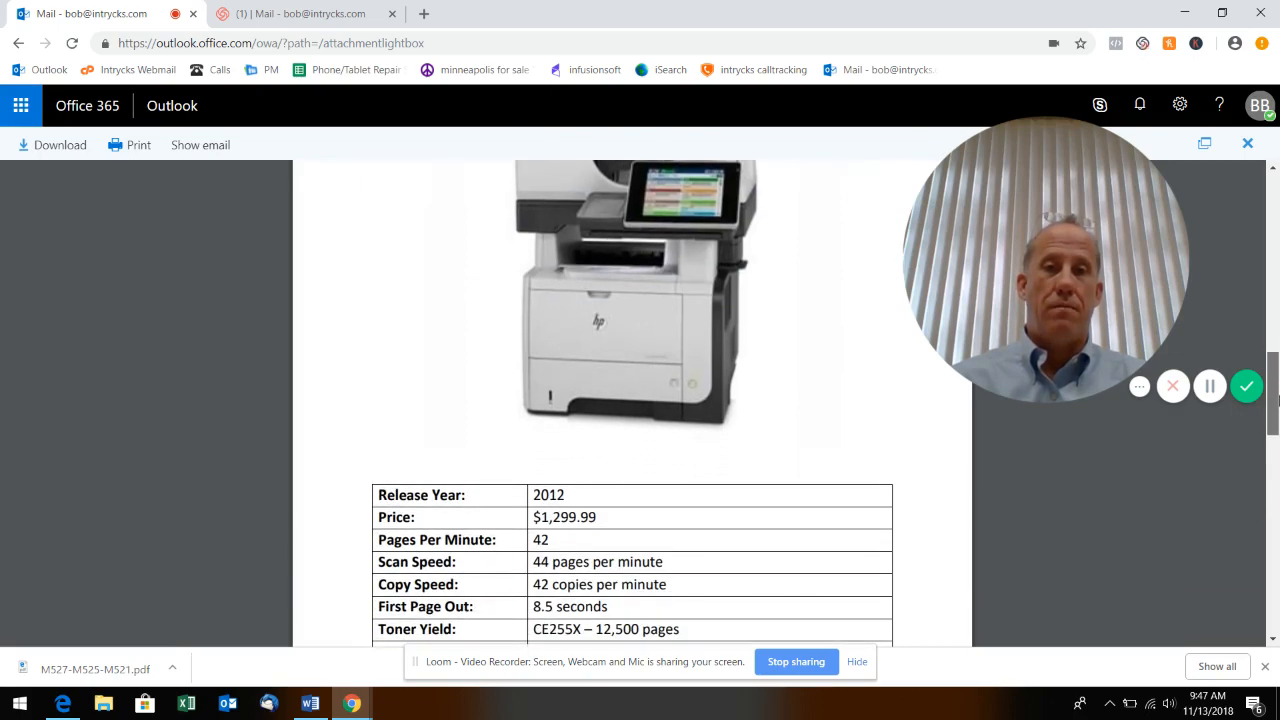
scroll("down", 3)
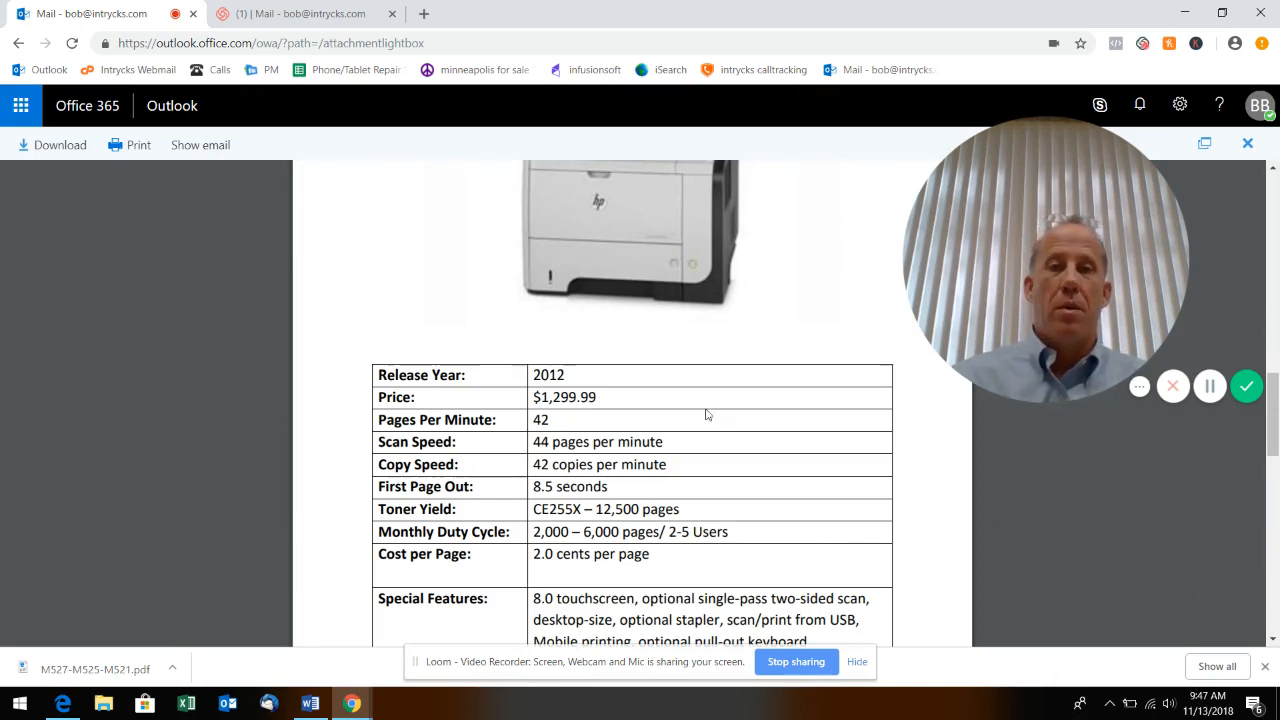
scroll("up", 3)
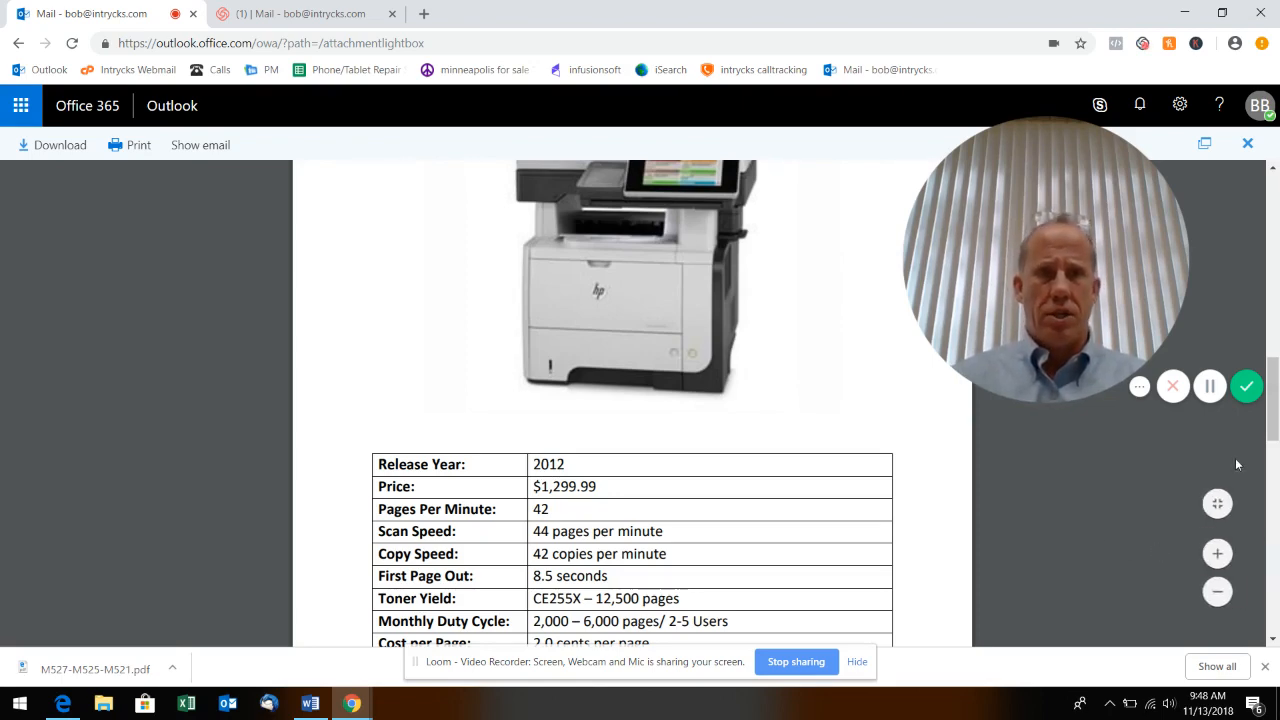
scroll("down", 3)
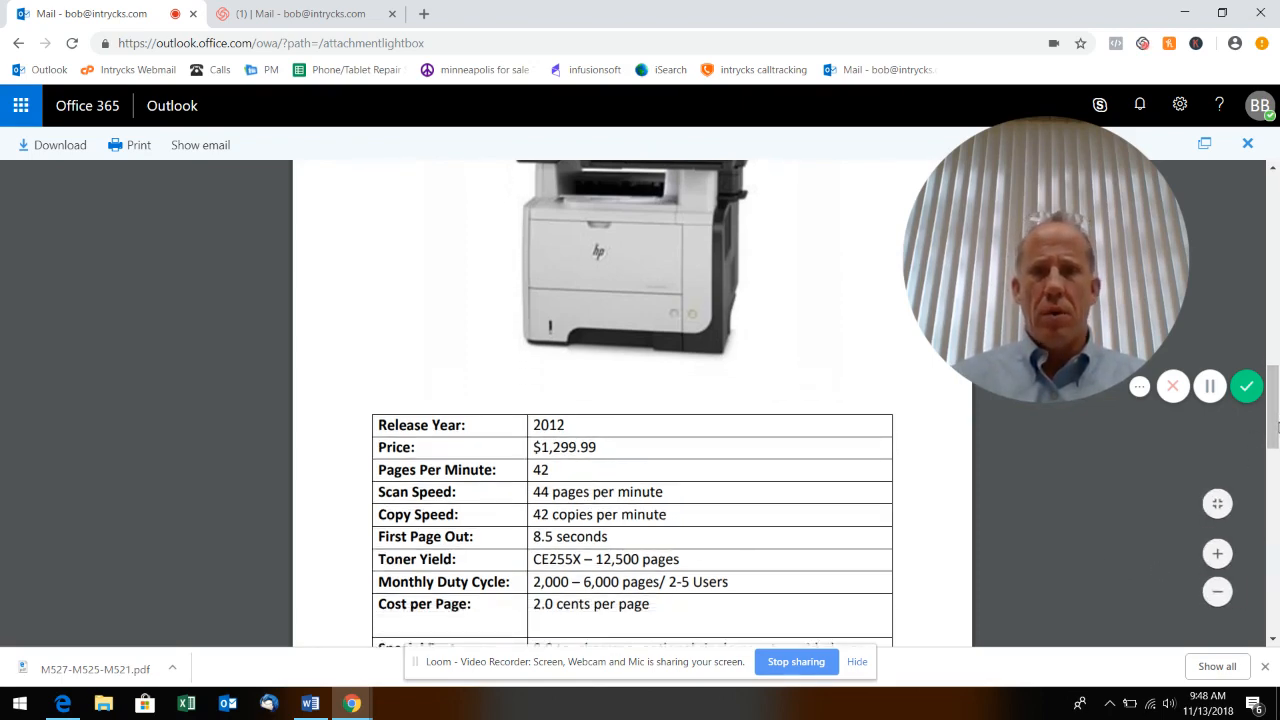
scroll("down", 3)
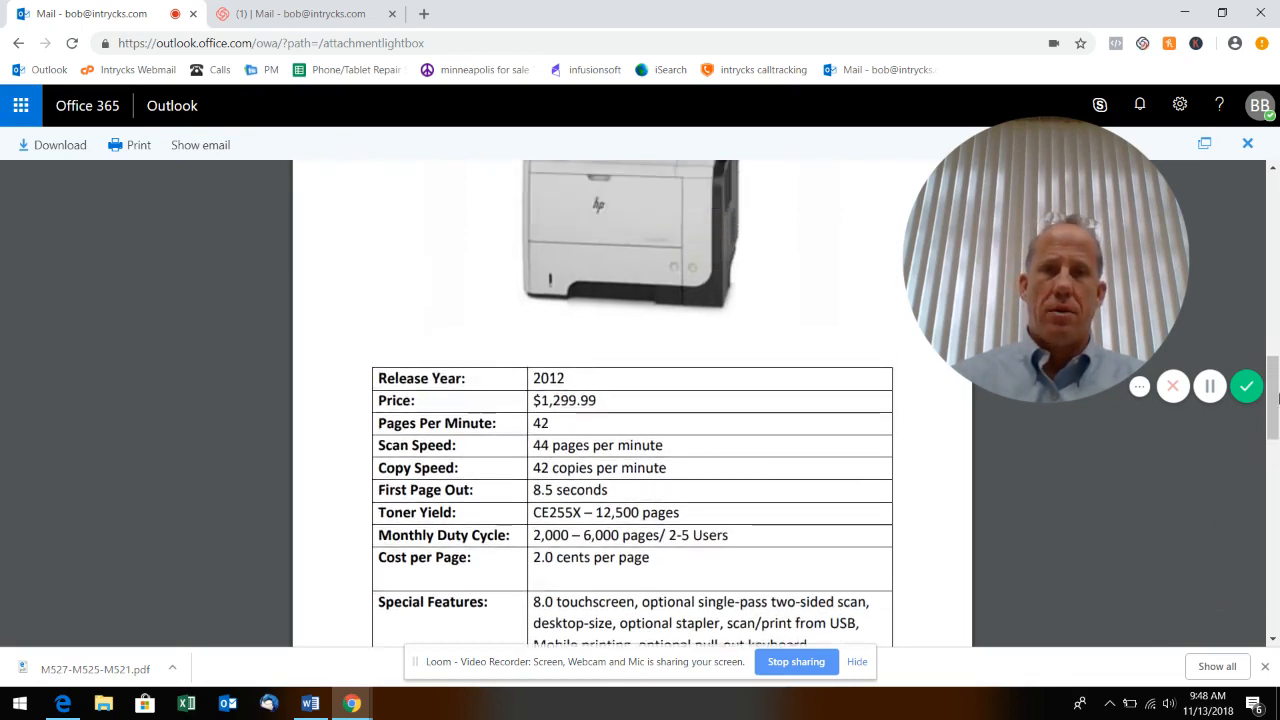
scroll("up", 3)
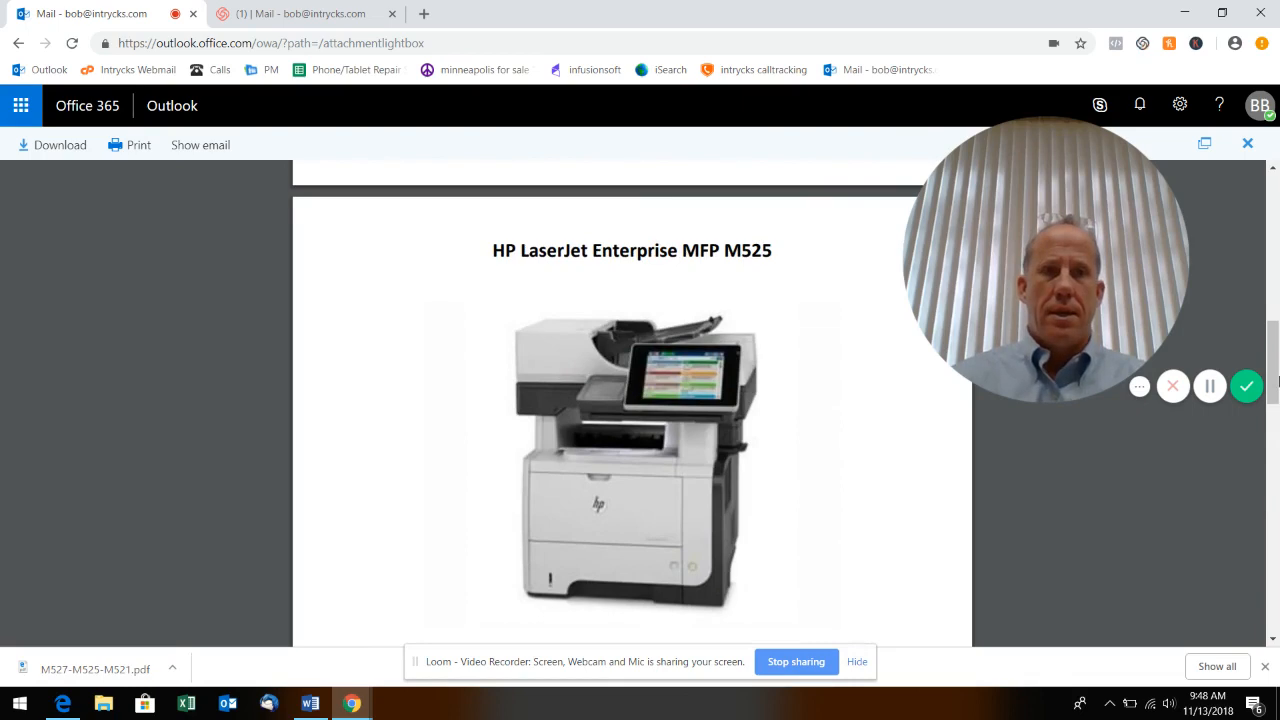
scroll("down", 3)
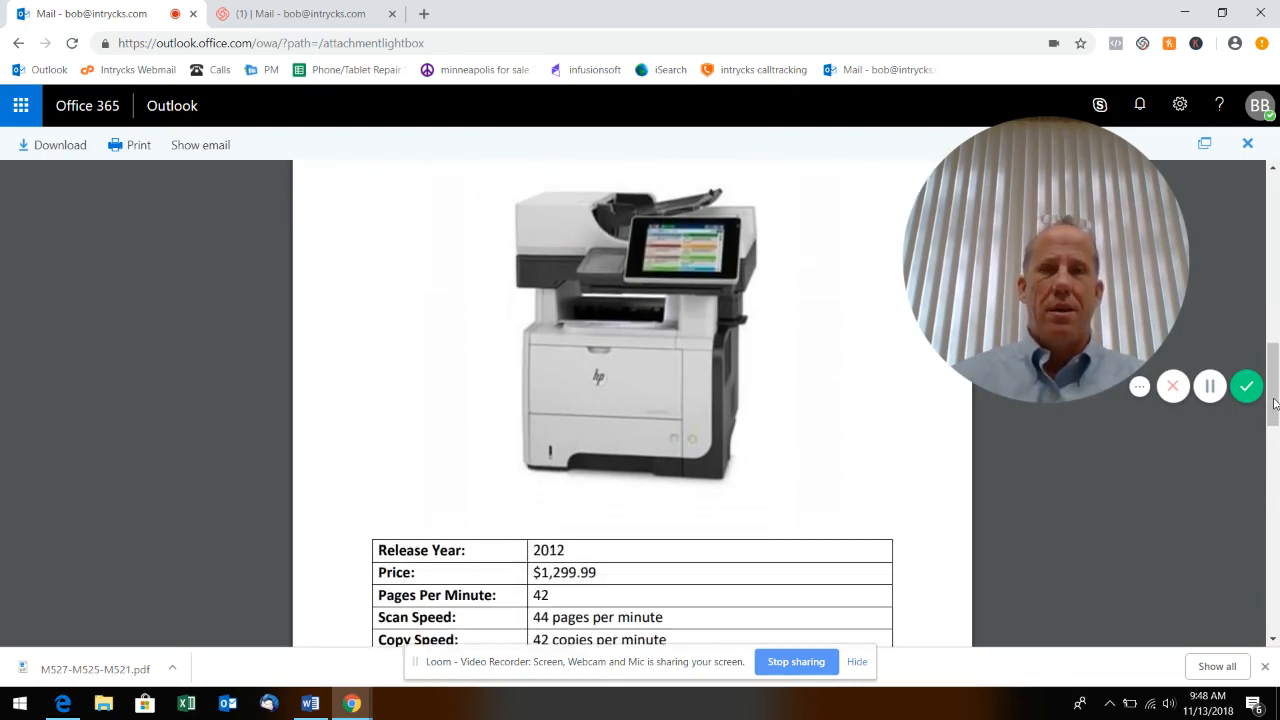
scroll("down", 3)
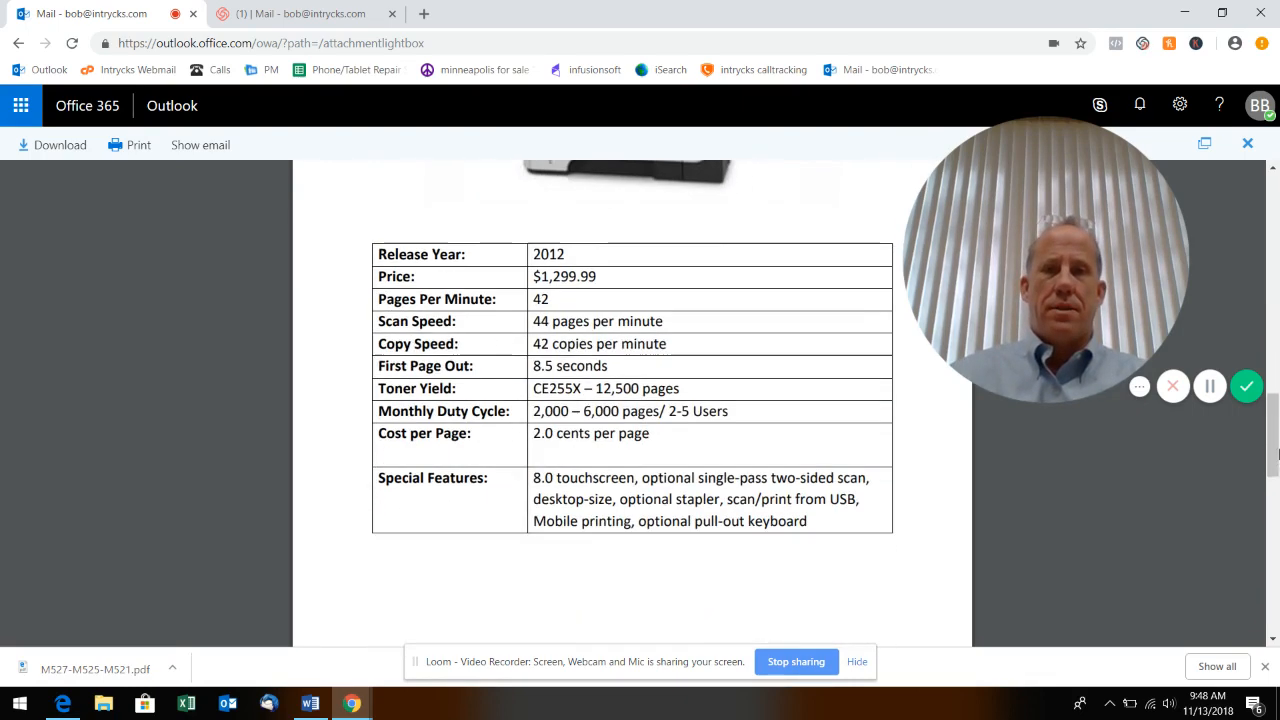
scroll("down", 3)
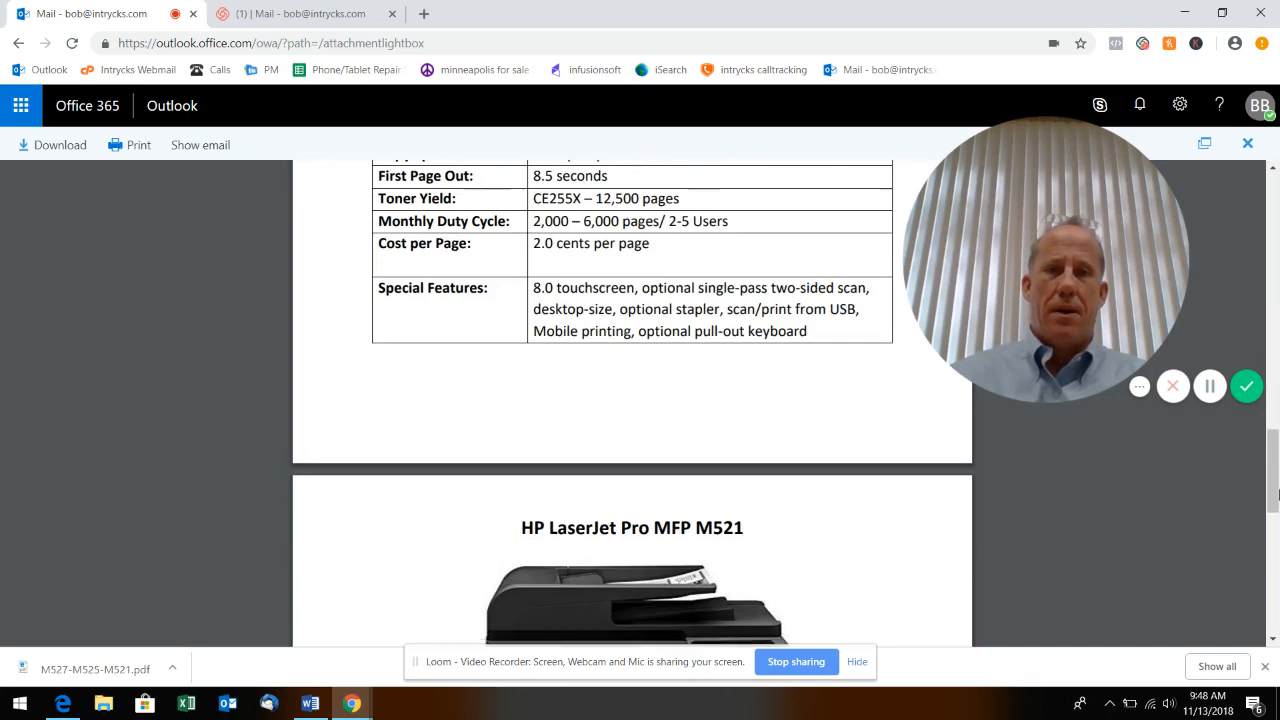
scroll("down", 3)
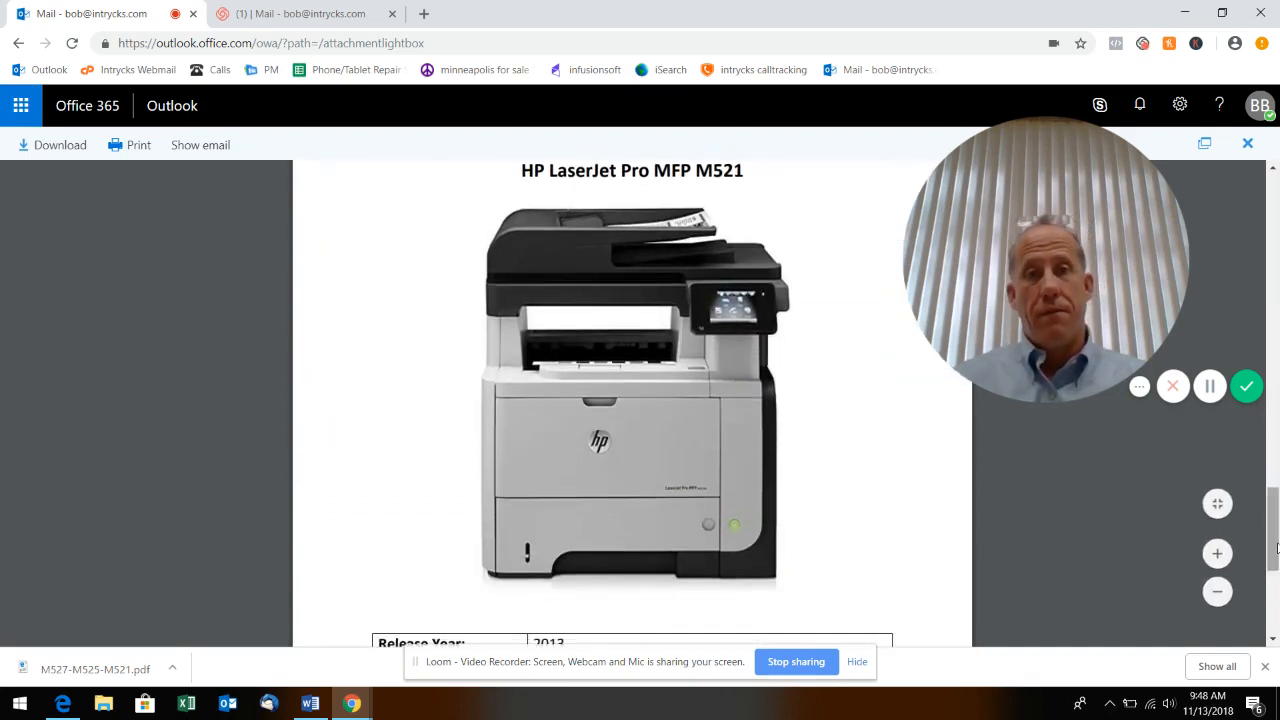
scroll("up", 3)
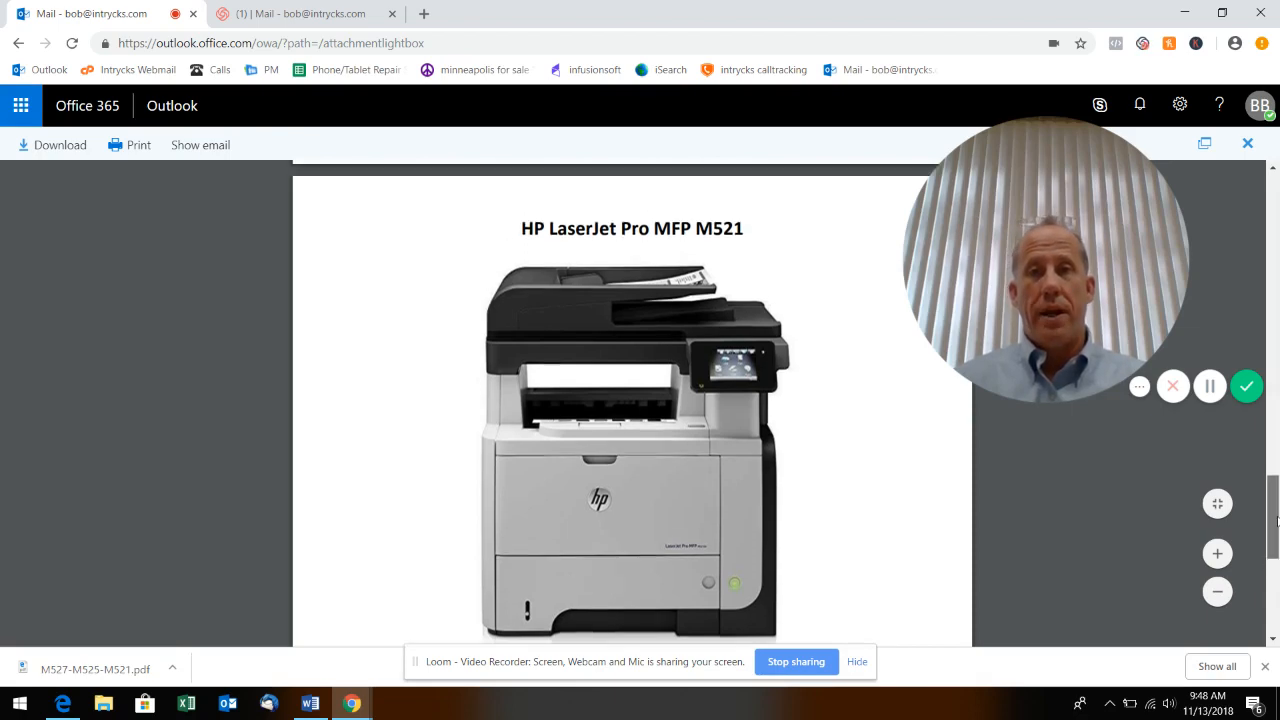
scroll("down", 3)
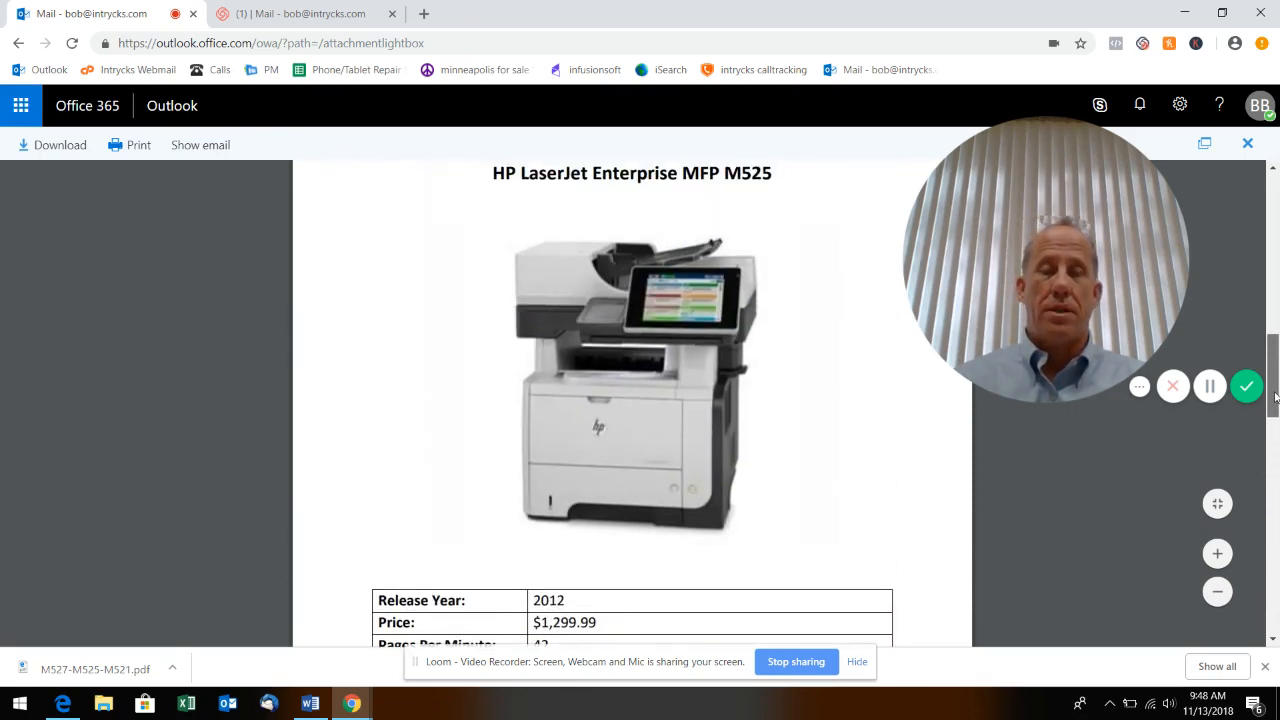
scroll("down", 3)
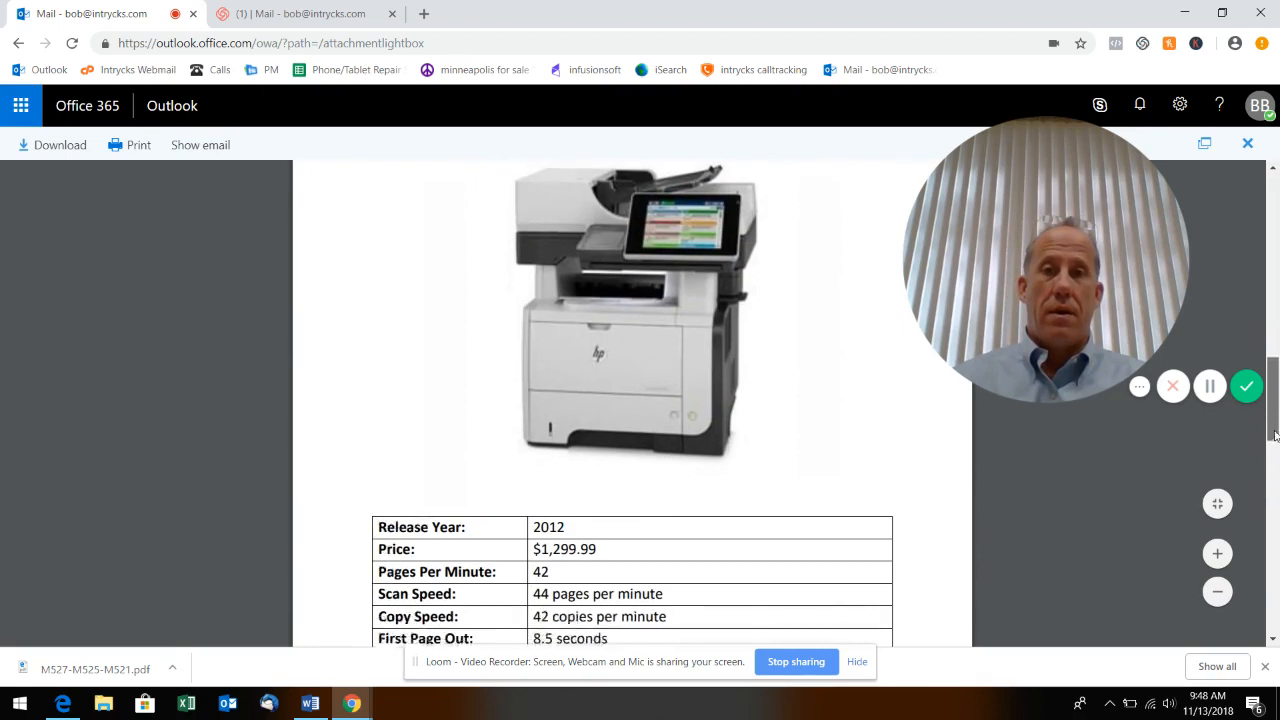
scroll("down", 3)
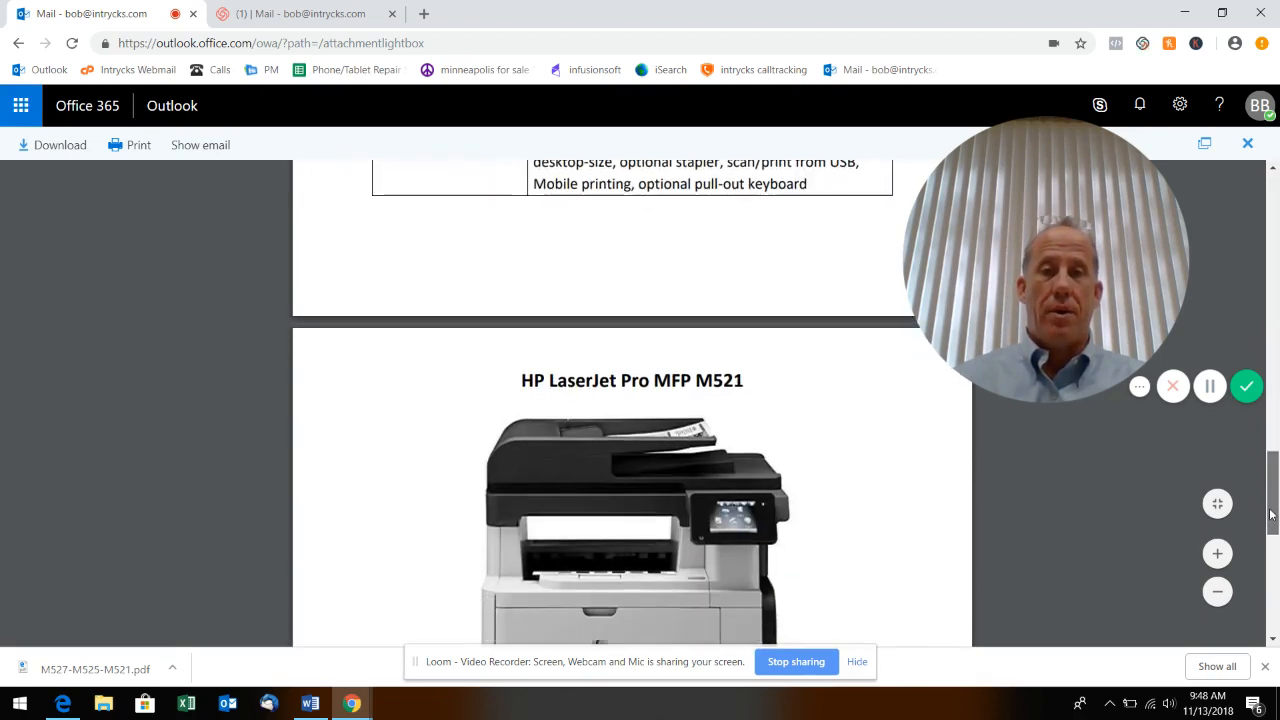
scroll("down", 3)
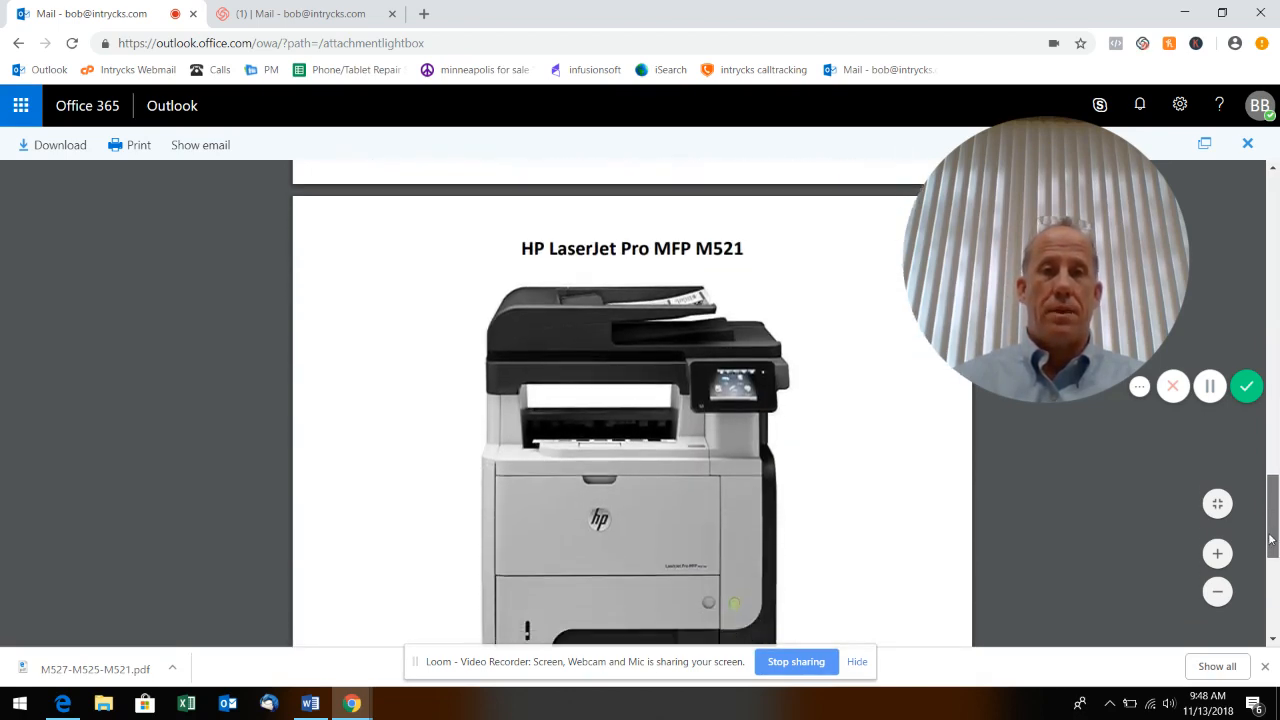
scroll("down", 3)
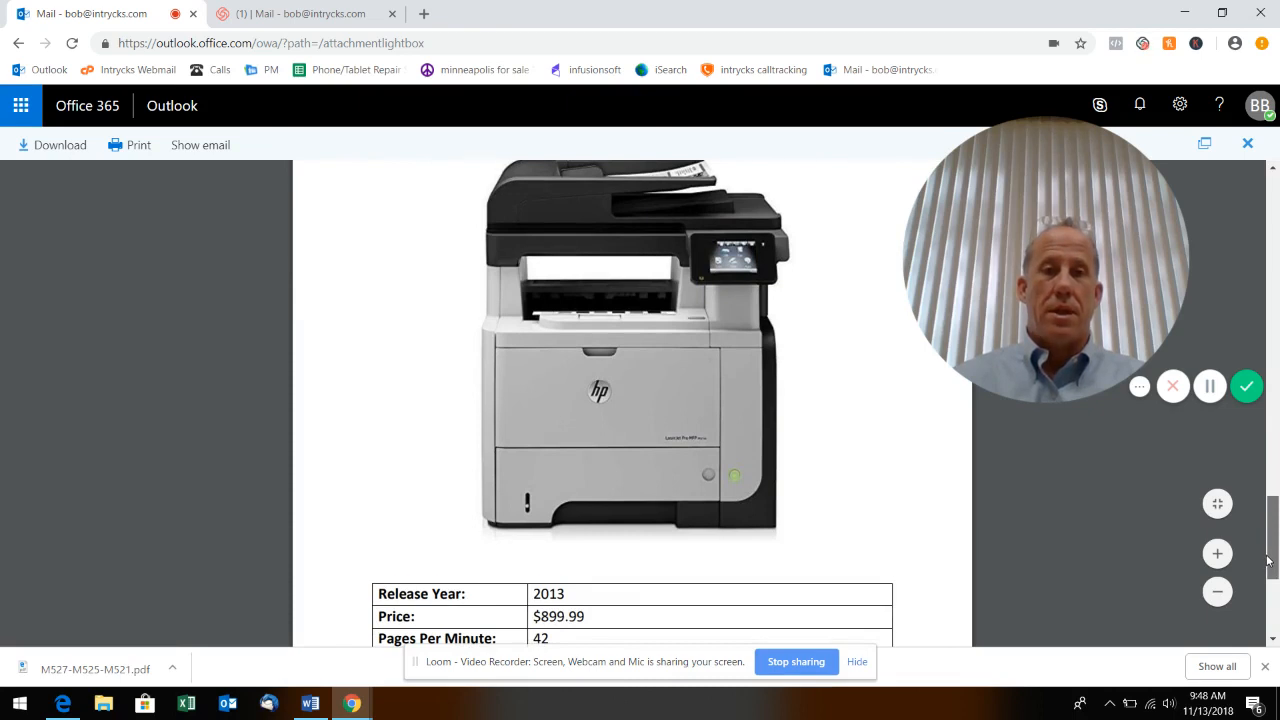
scroll("down", 3)
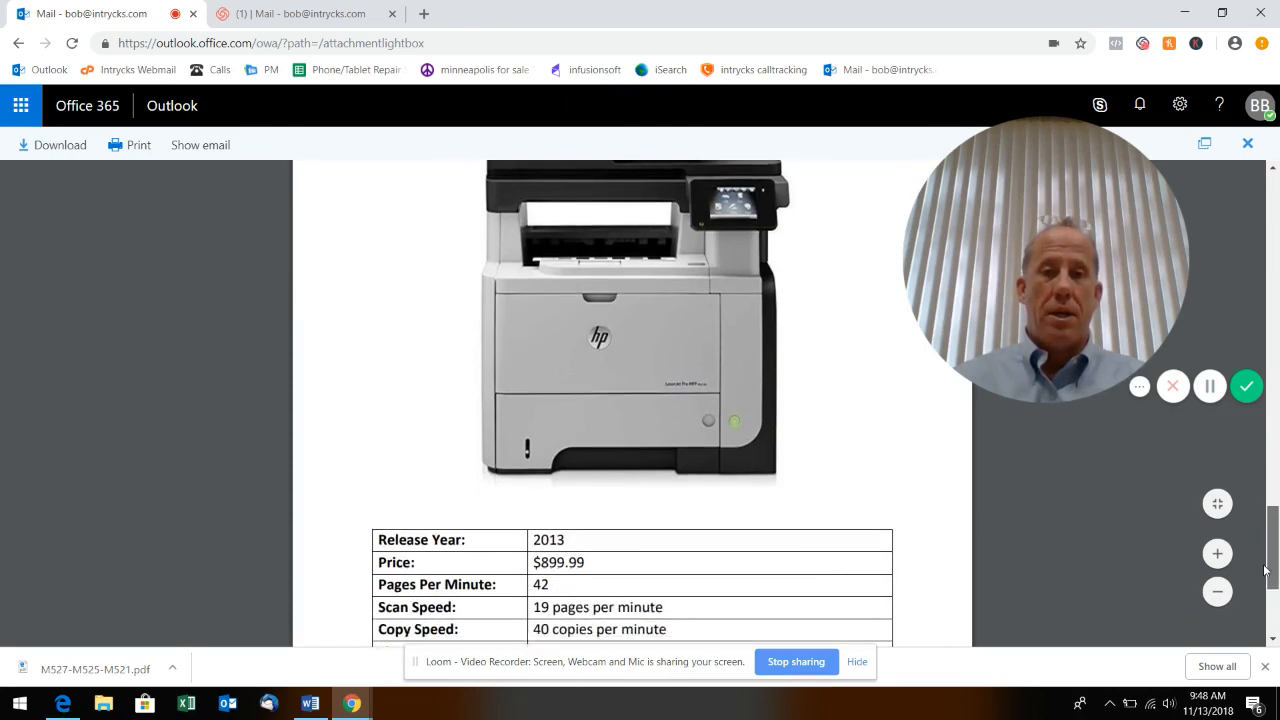
scroll("down", 3)
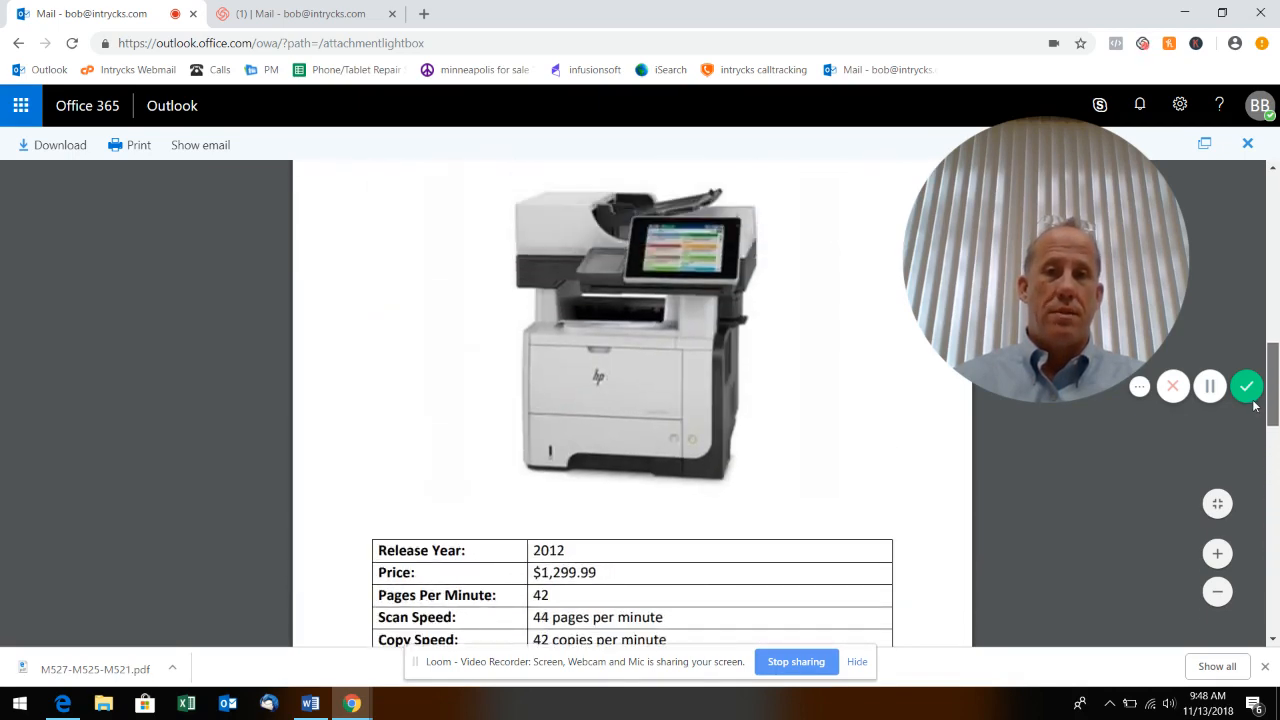
scroll("up", 3)
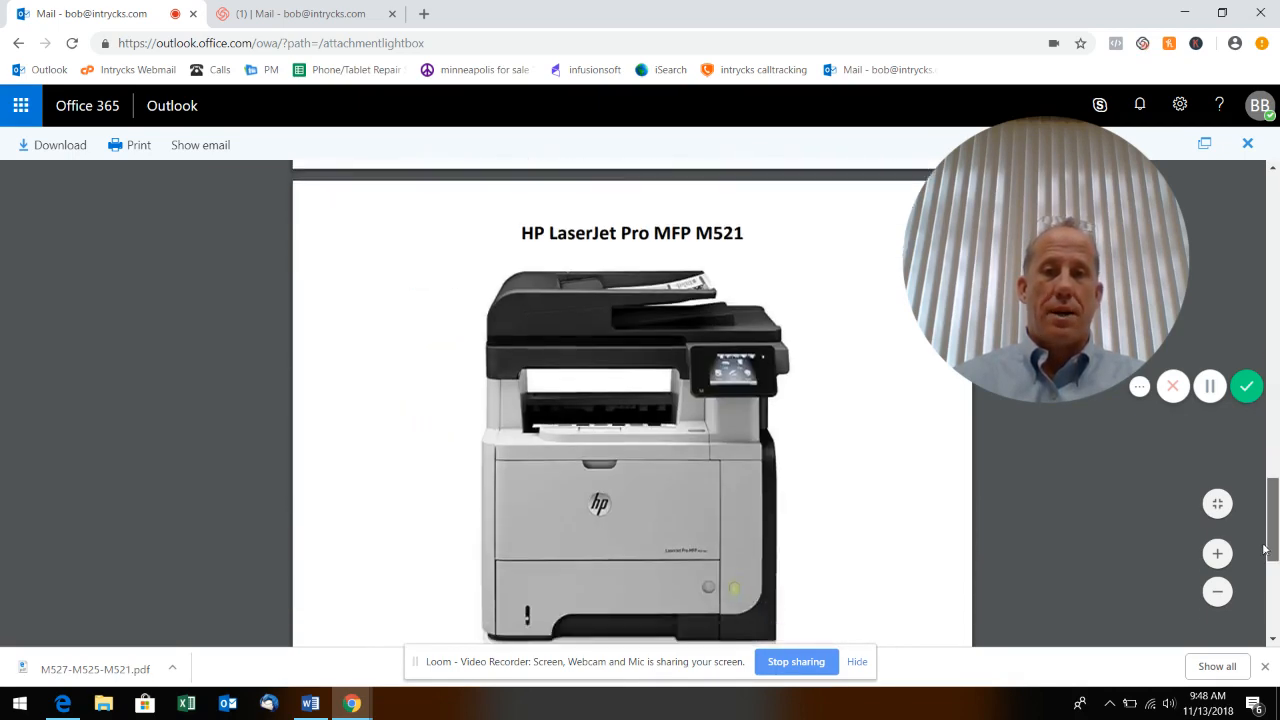
scroll("down", 3)
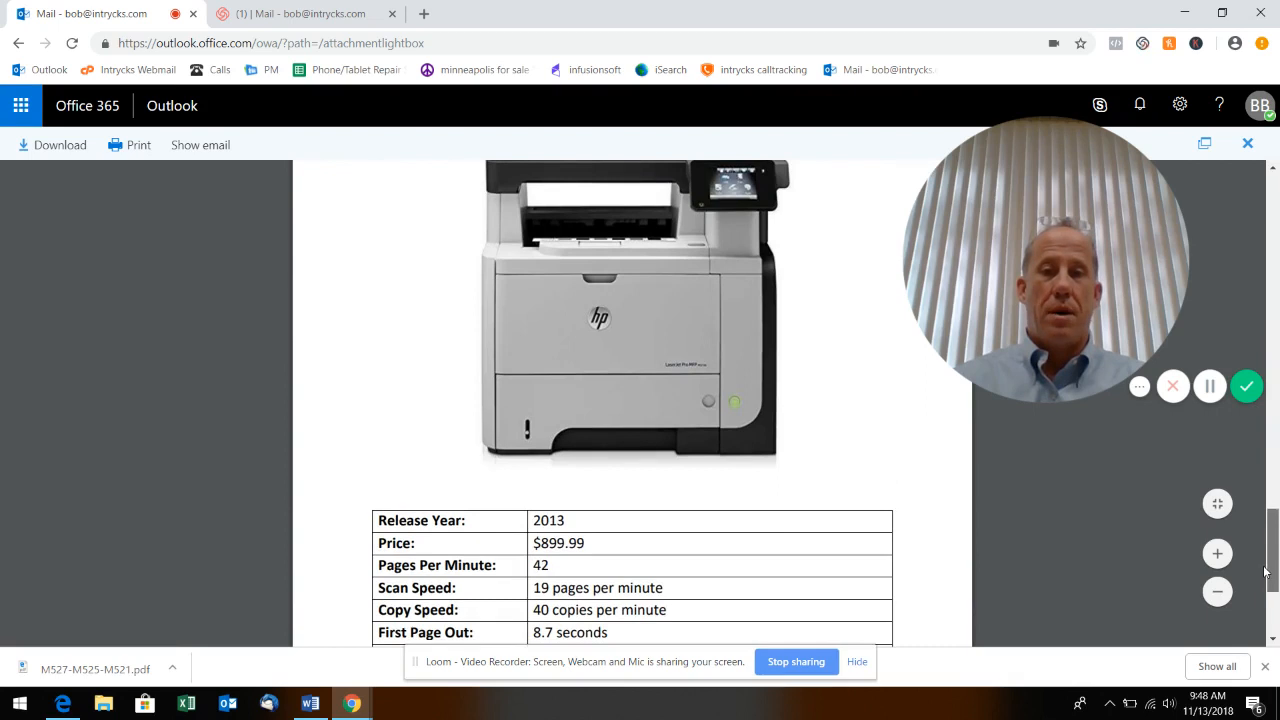
scroll("down", 3)
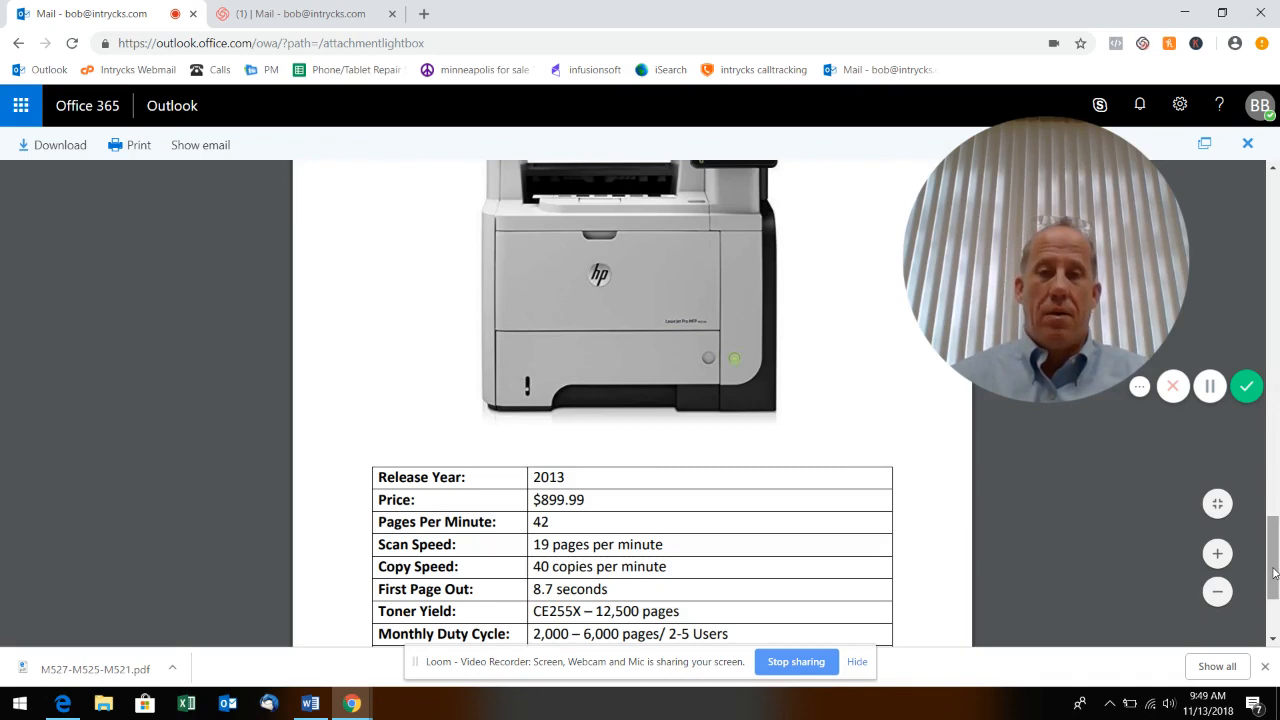
scroll("down", 3)
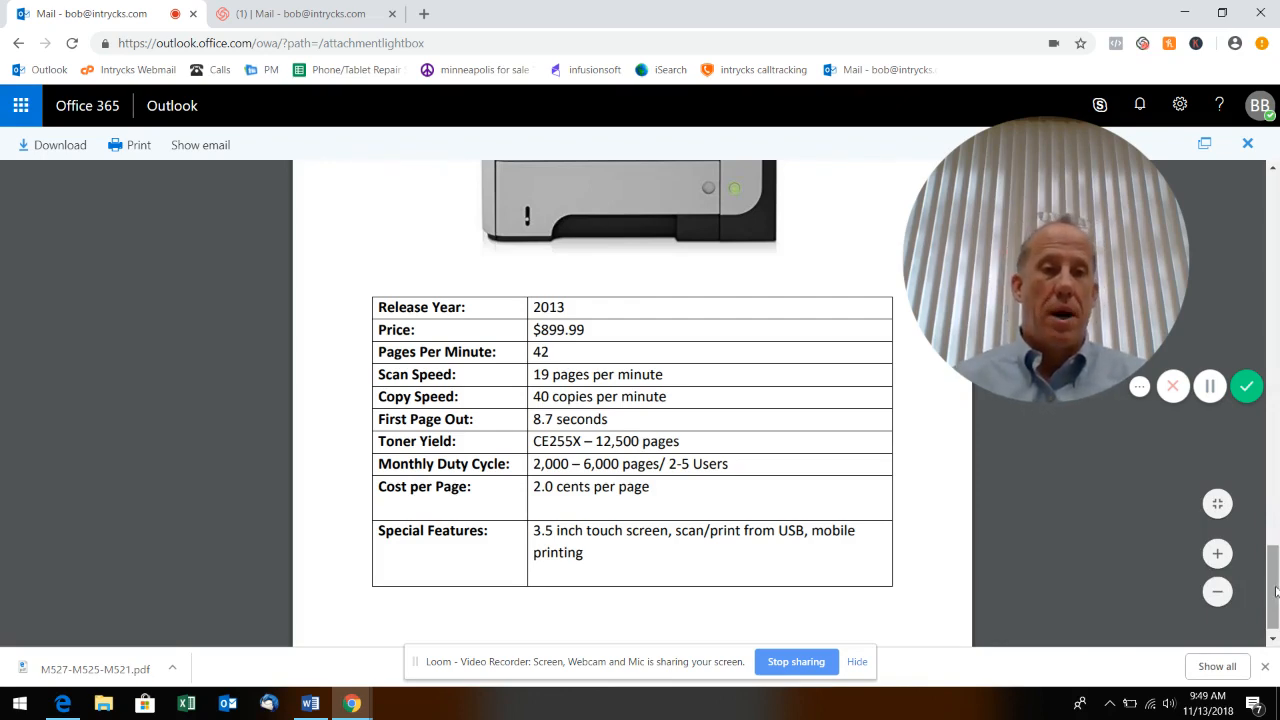
scroll("up", 3)
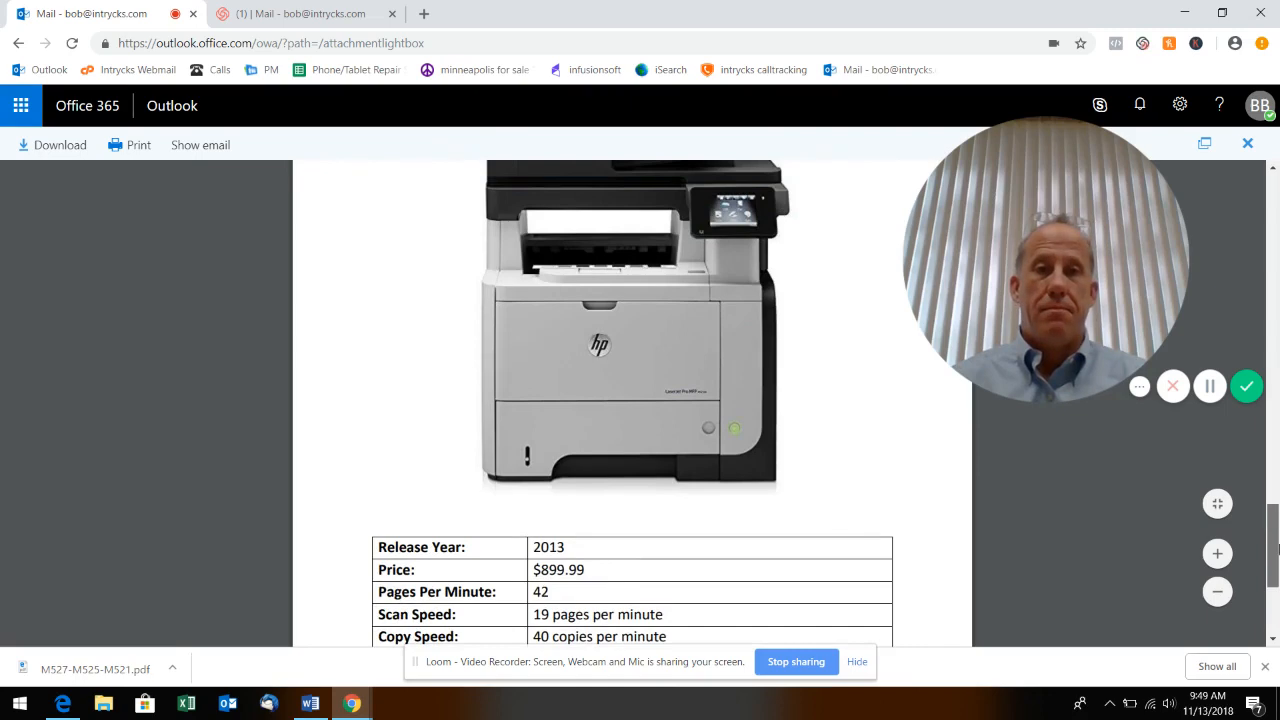
scroll("down", 3)
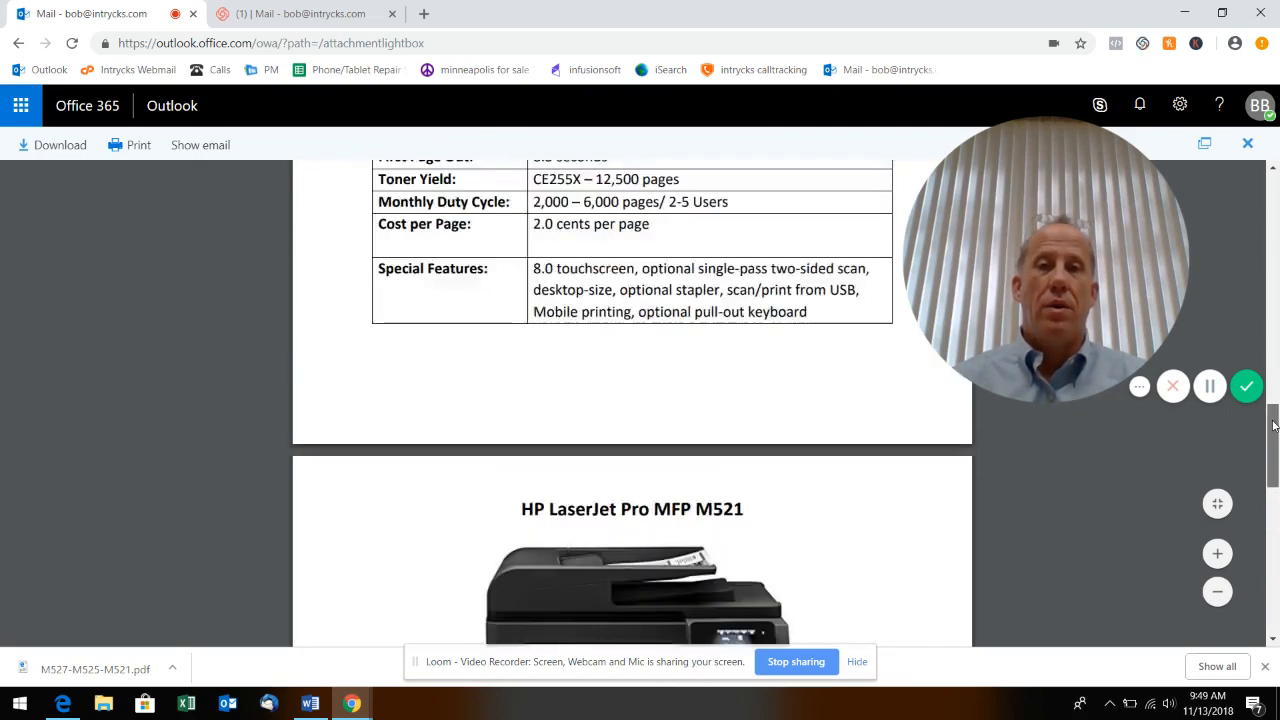
scroll("down", 3)
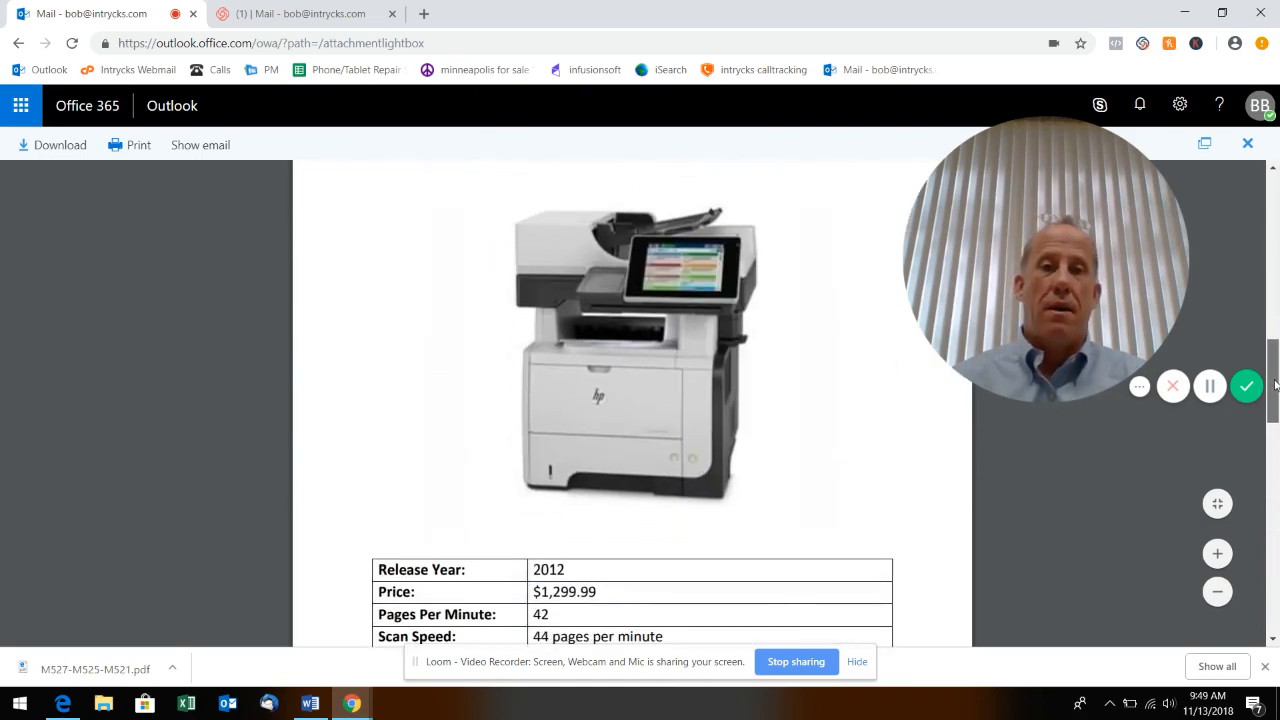
scroll("up", 3)
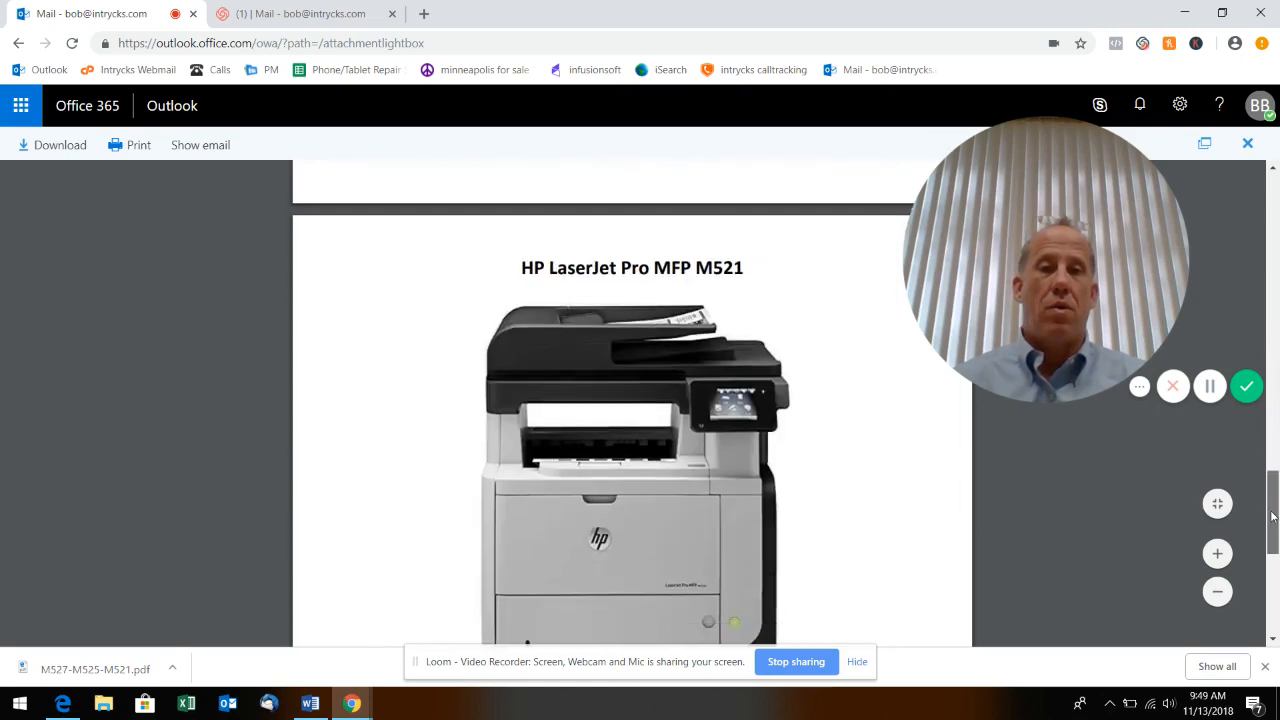
scroll("down", 3)
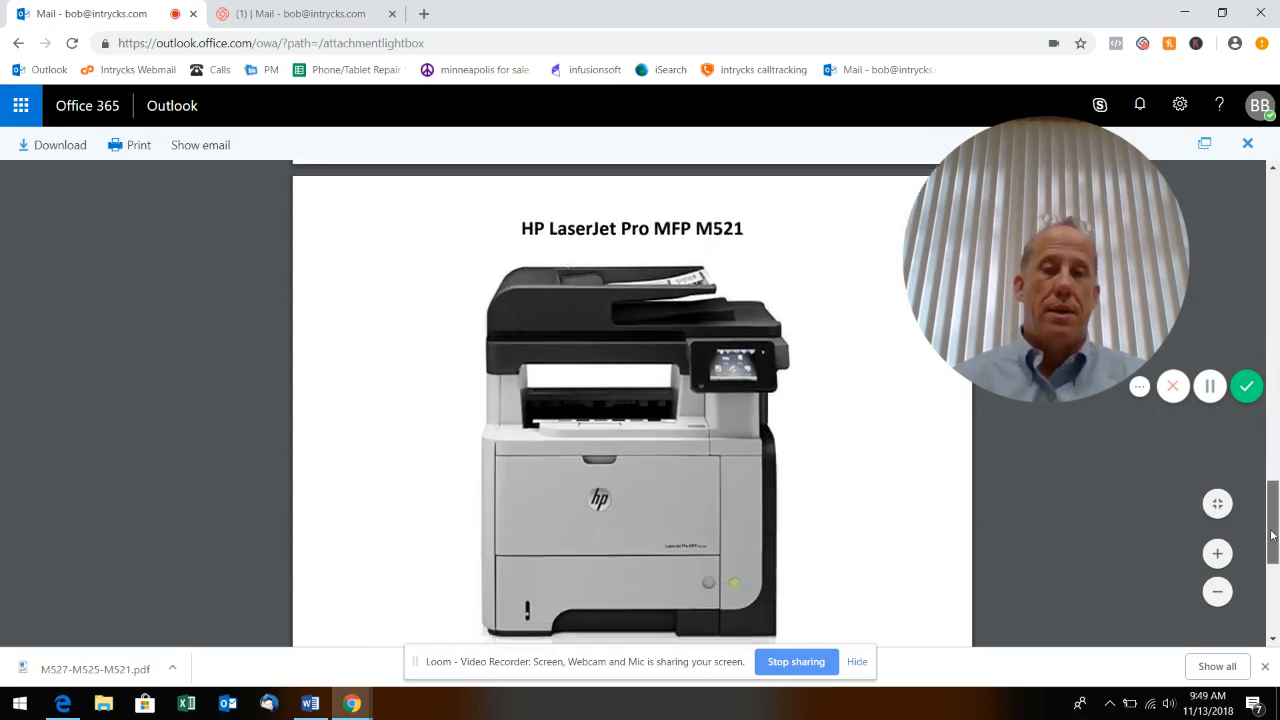
scroll("down", 3)
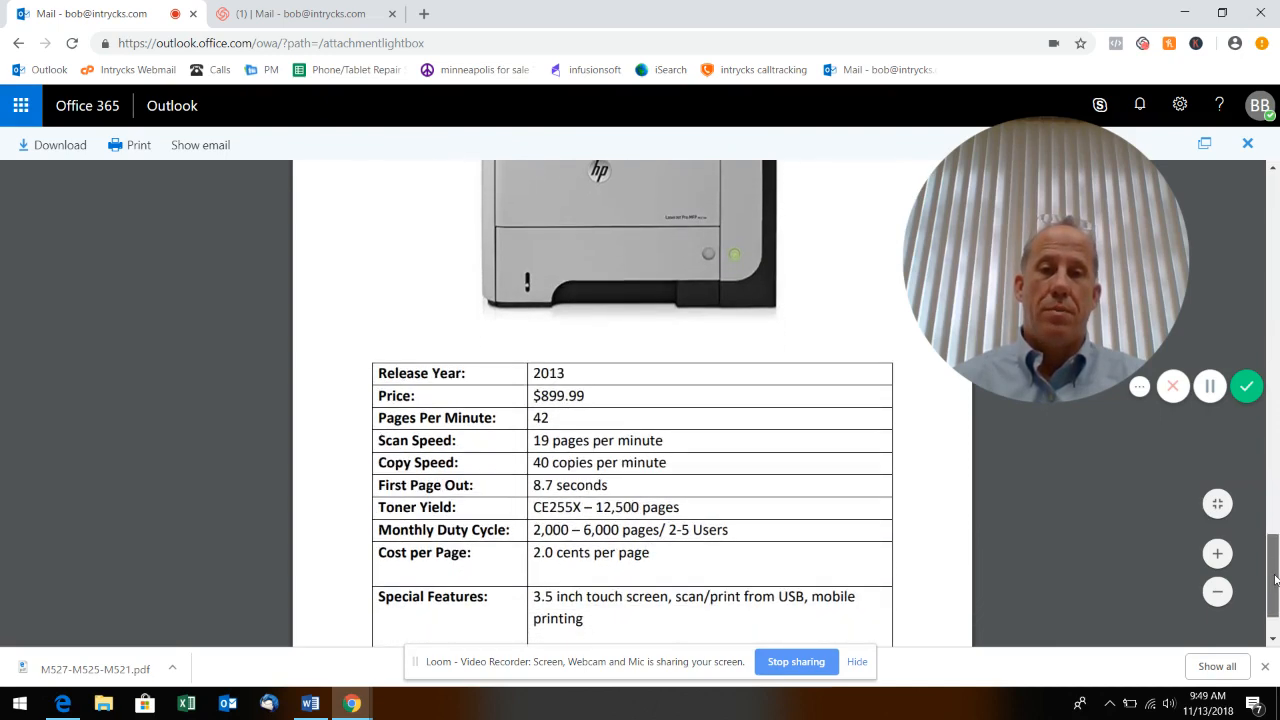
scroll("up", 3)
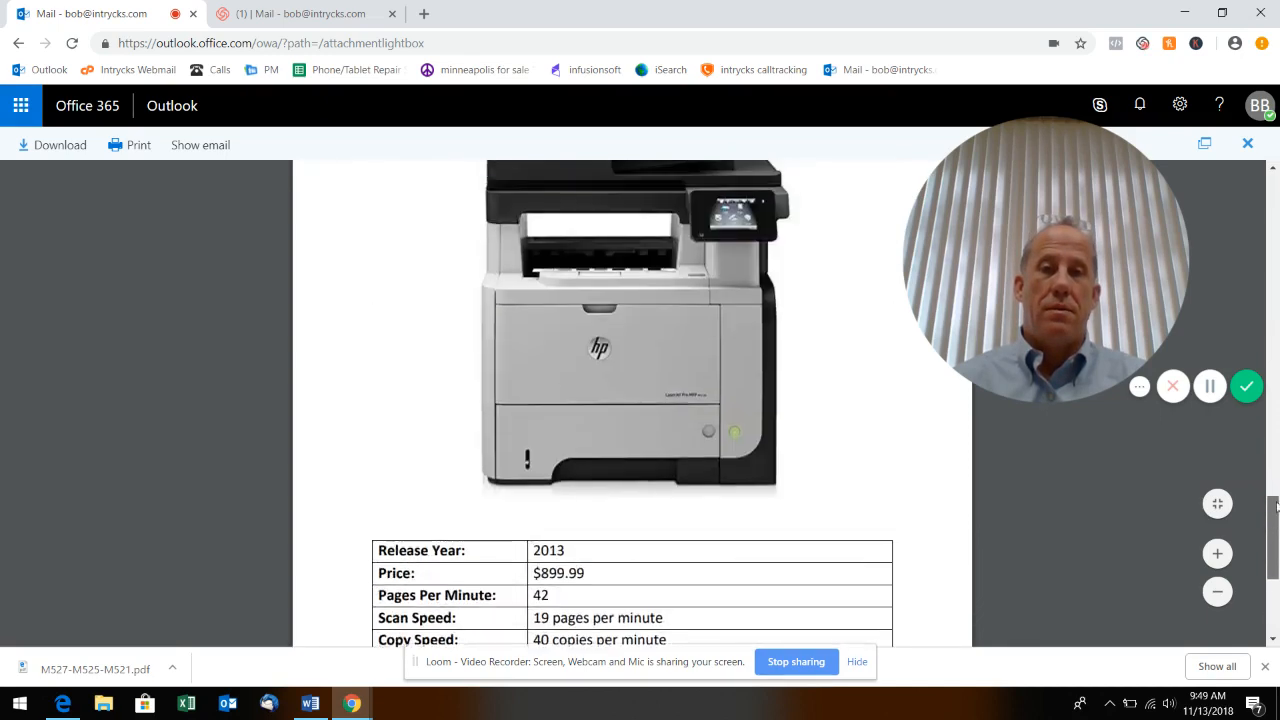
scroll("down", 3)
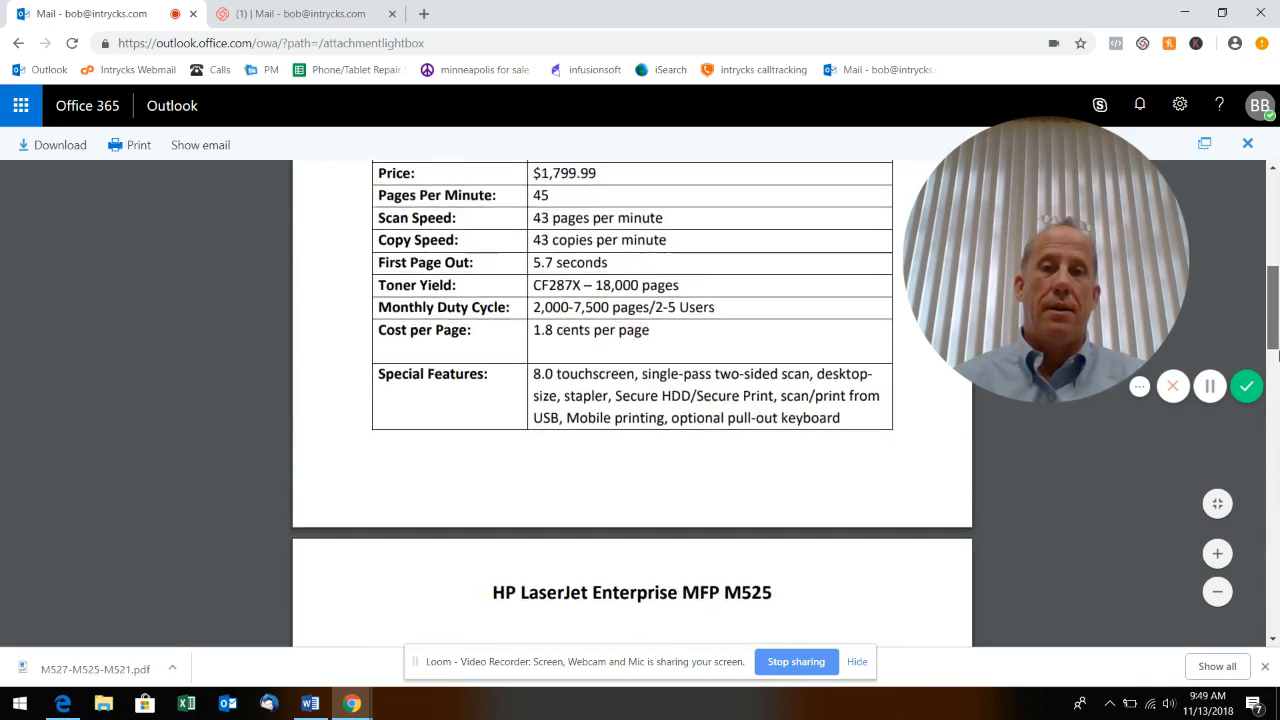
scroll("up", 3)
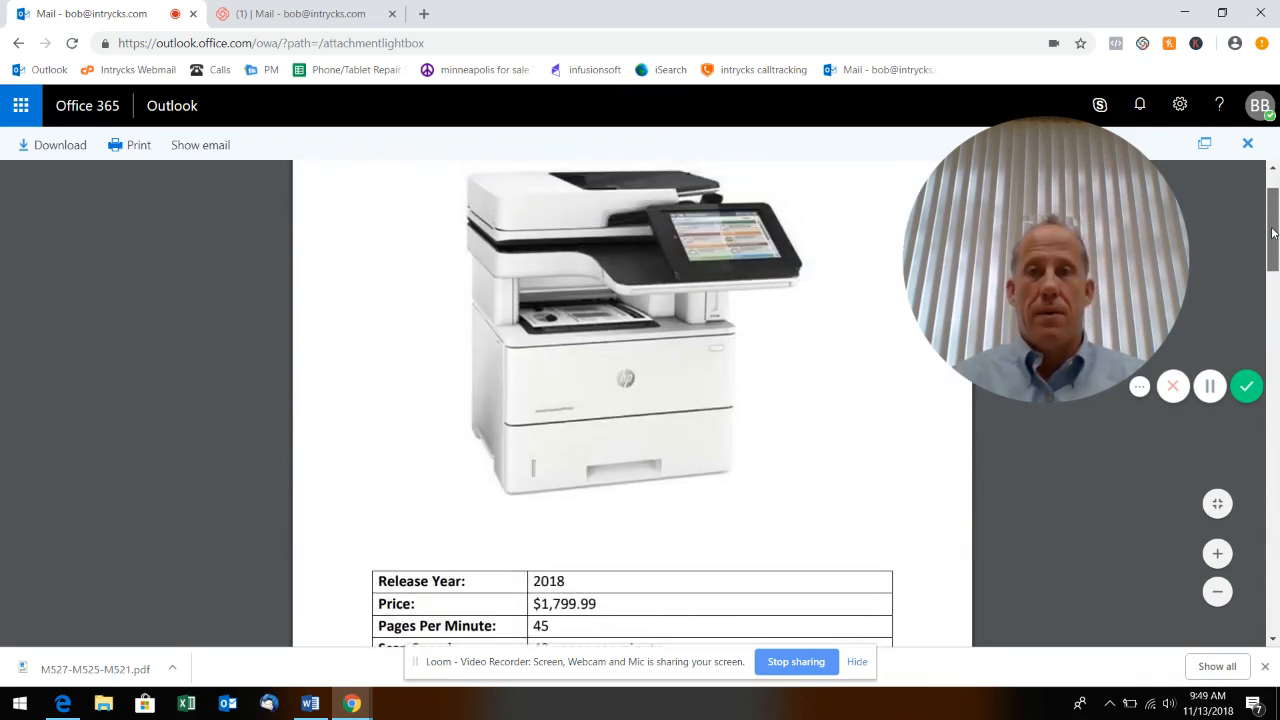
scroll("down", 3)
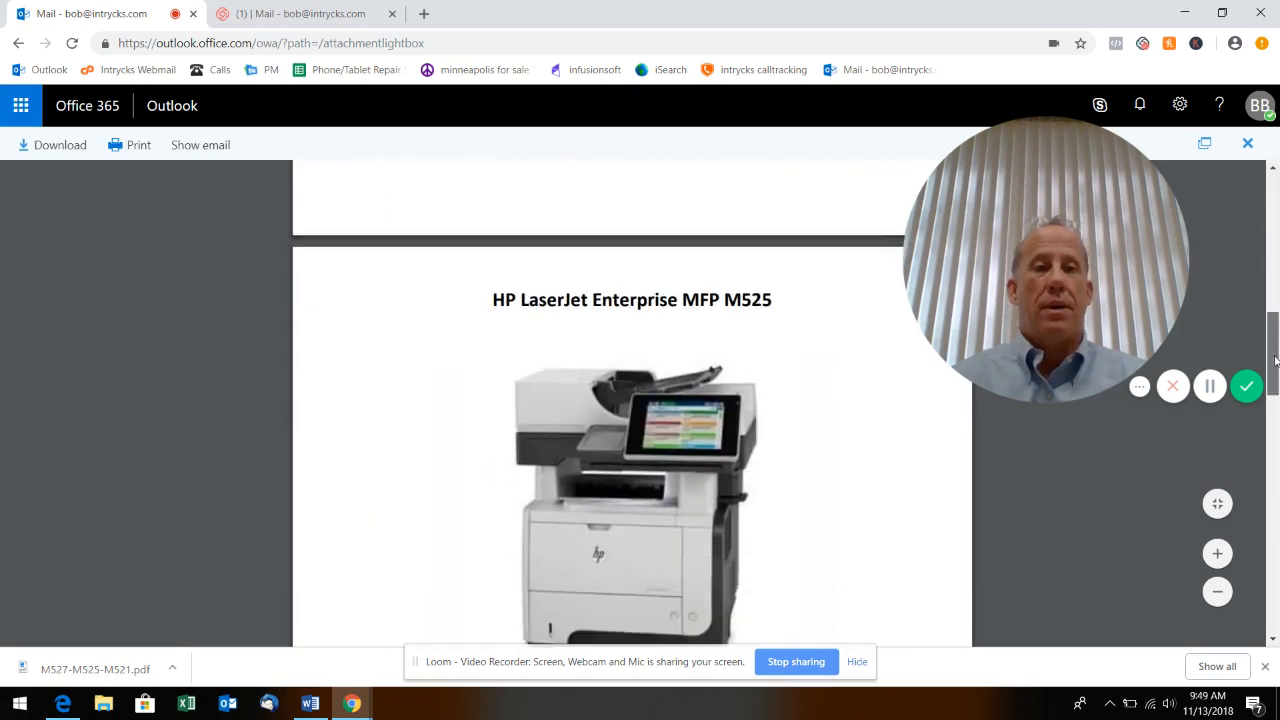
scroll("down", 3)
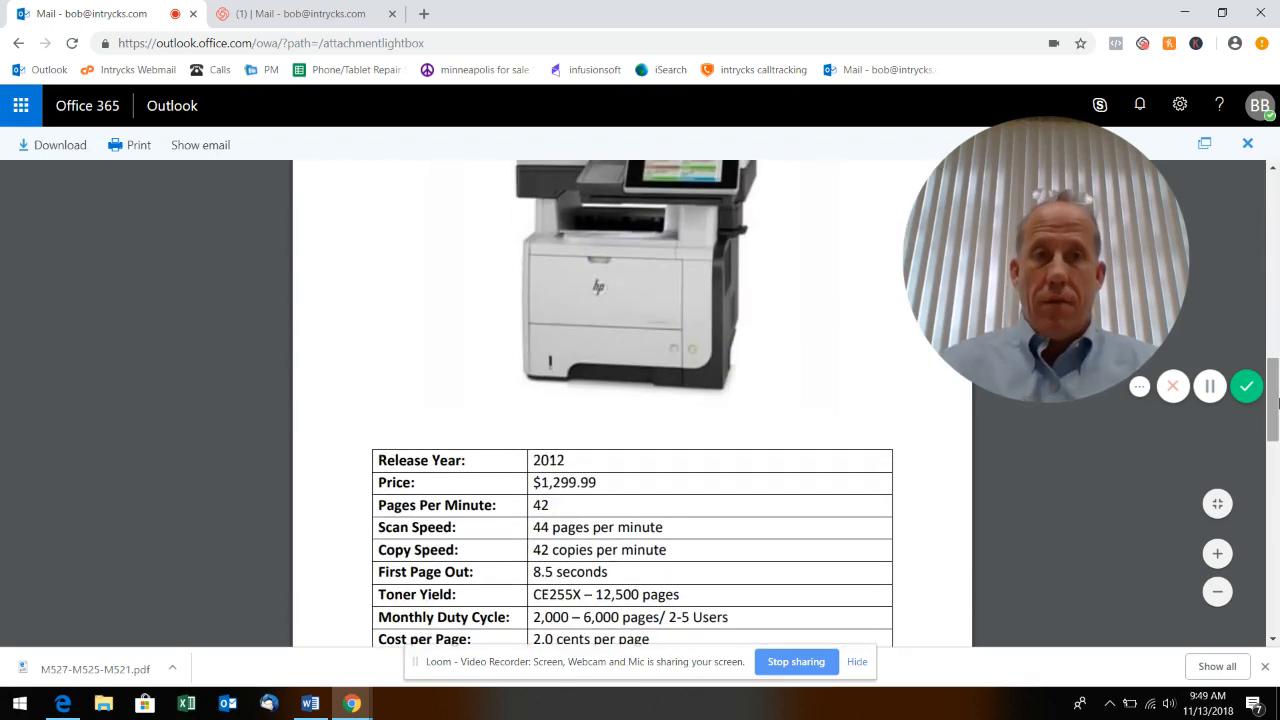